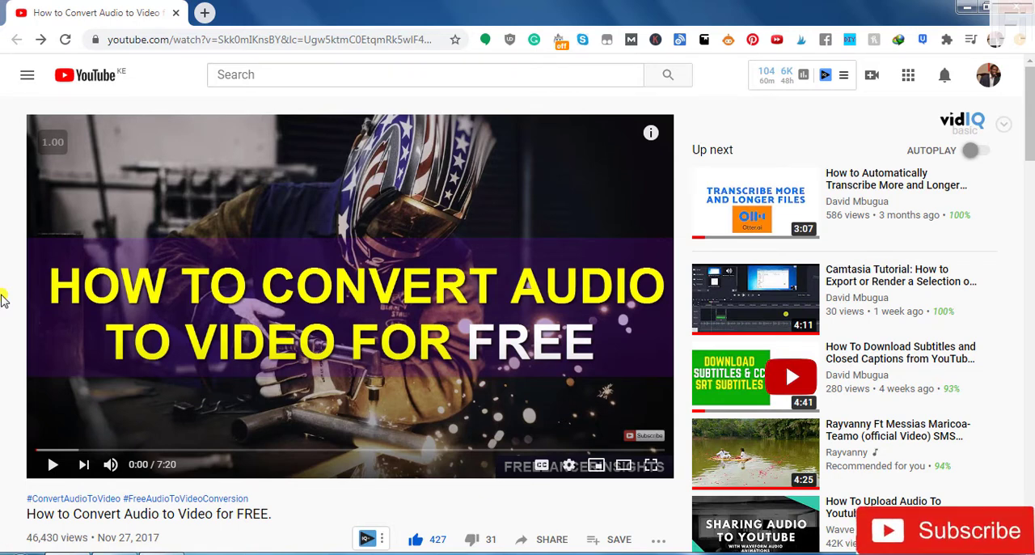
- Scroll down the YouTube tutorial page about converting audio to video for free
{"action": "scroll", "scroll_direction": "down", "scroll_amount": 3}
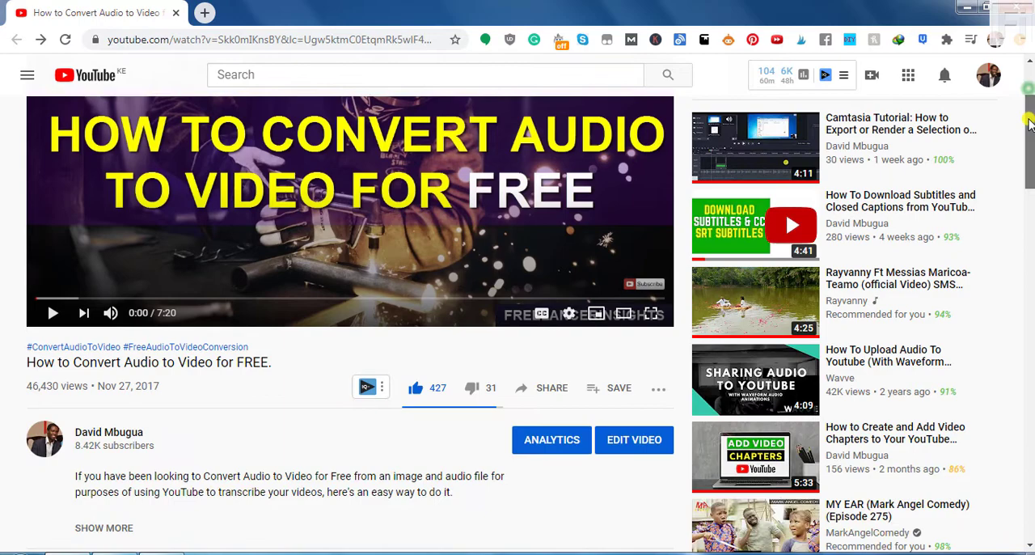
{"action": "scroll", "scroll_direction": "down", "scroll_amount": 3}
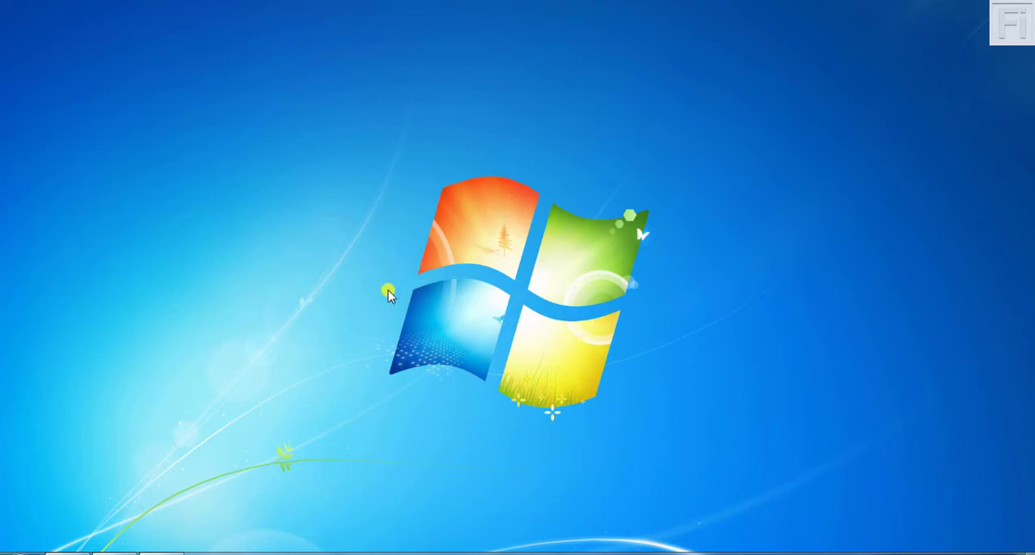
- Search the Start menu for 'windows' to find Windows Live Movie Maker
{"action": "left_click", "coordinate": [8, 554]}
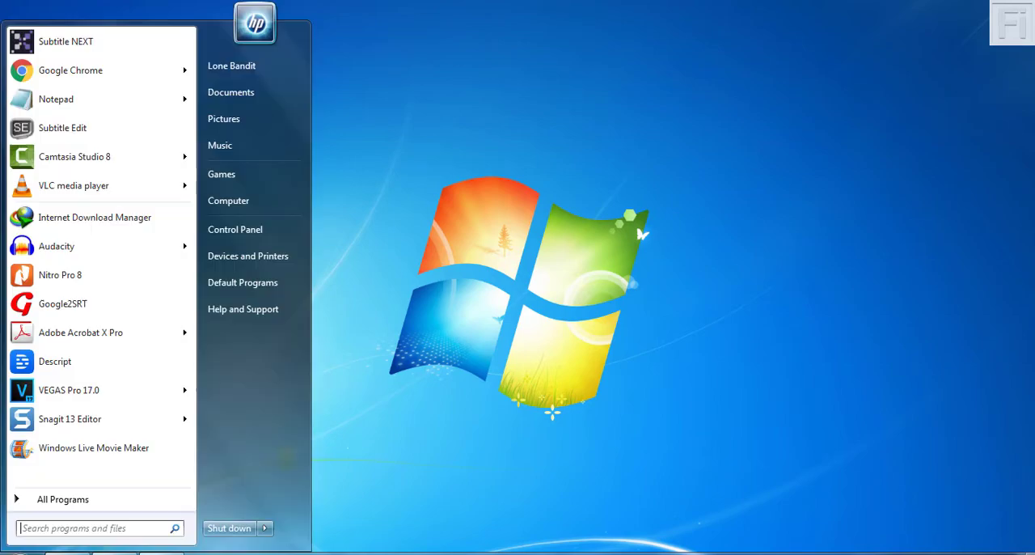
{"action": "type", "text": "windows"}
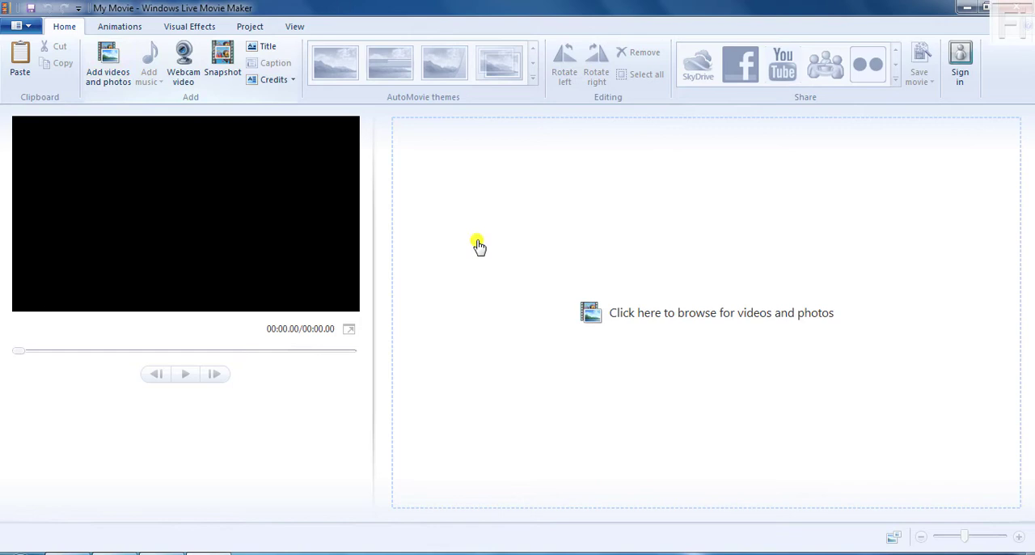
{"action": "mouse_move", "coordinate": [480, 248]}
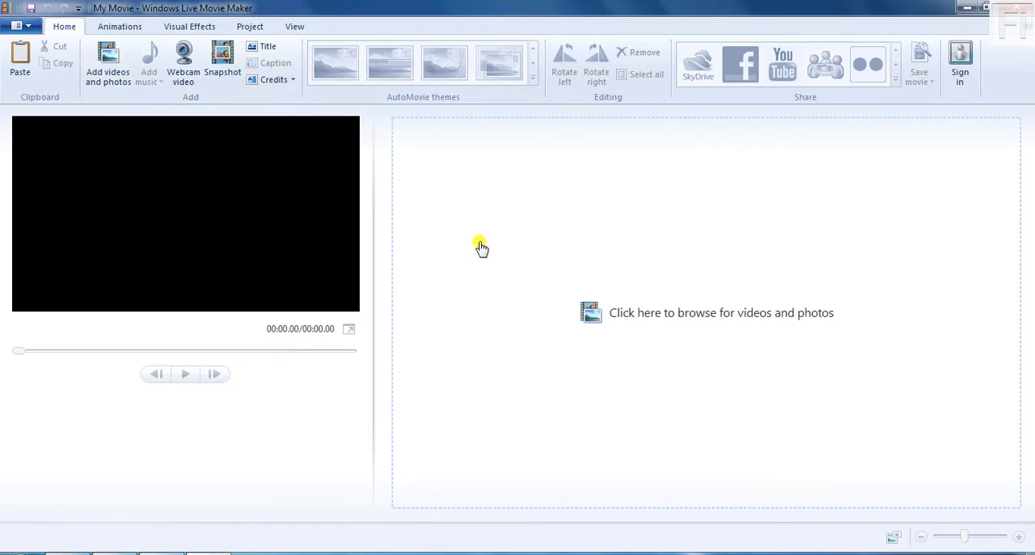
{"action": "mouse_move", "coordinate": [425, 167]}
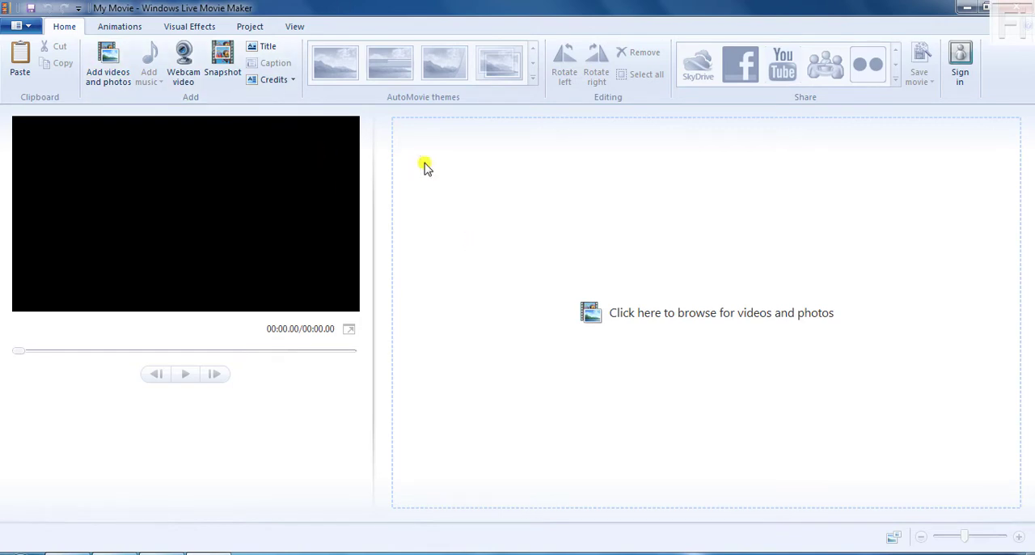
{"action": "mouse_move", "coordinate": [485, 186]}
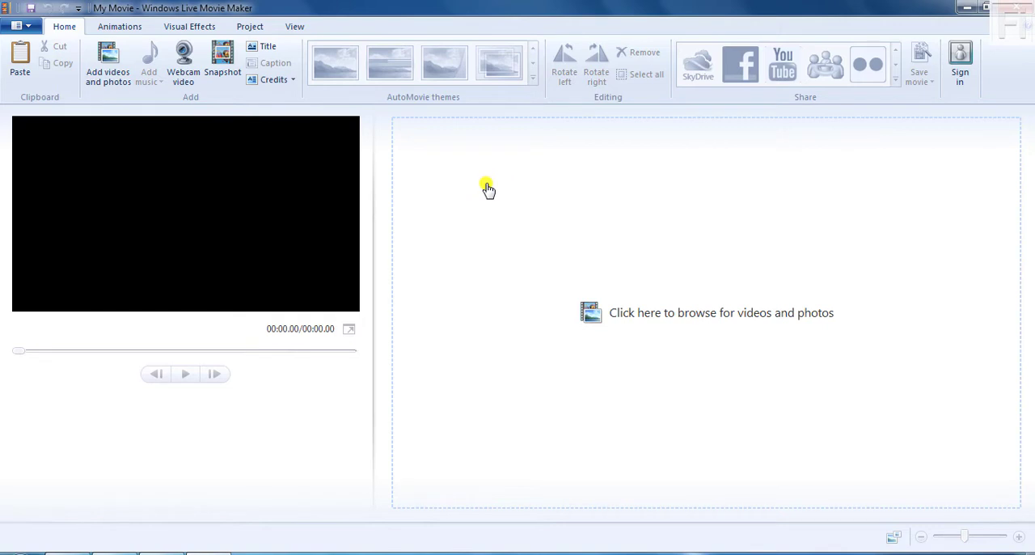
{"action": "mouse_move", "coordinate": [476, 199]}
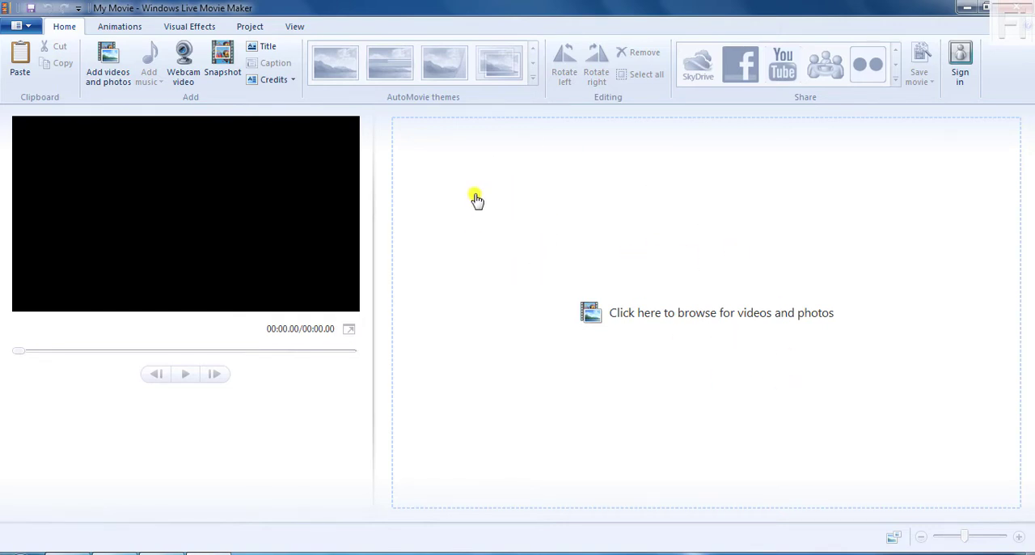
{"action": "mouse_move", "coordinate": [649, 373]}
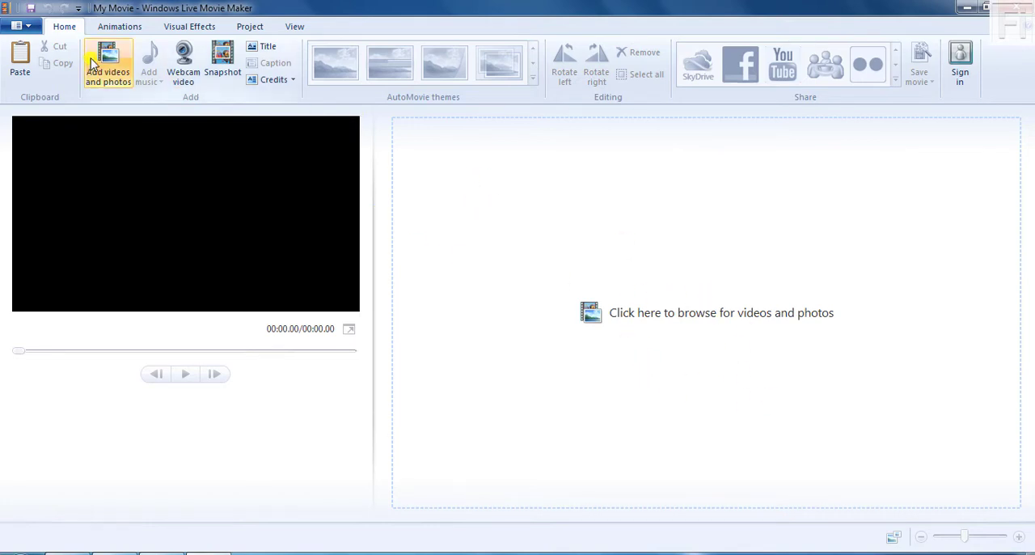
{"action": "mouse_move", "coordinate": [647, 321]}
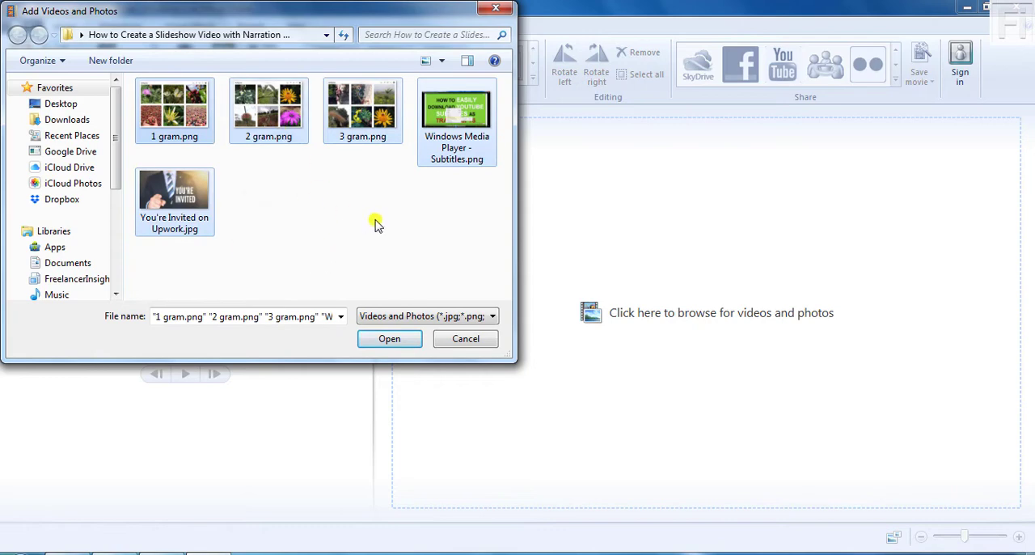
- Add the five chosen images to the storyboard, making a 35-second movie
{"action": "left_click", "coordinate": [389, 338]}
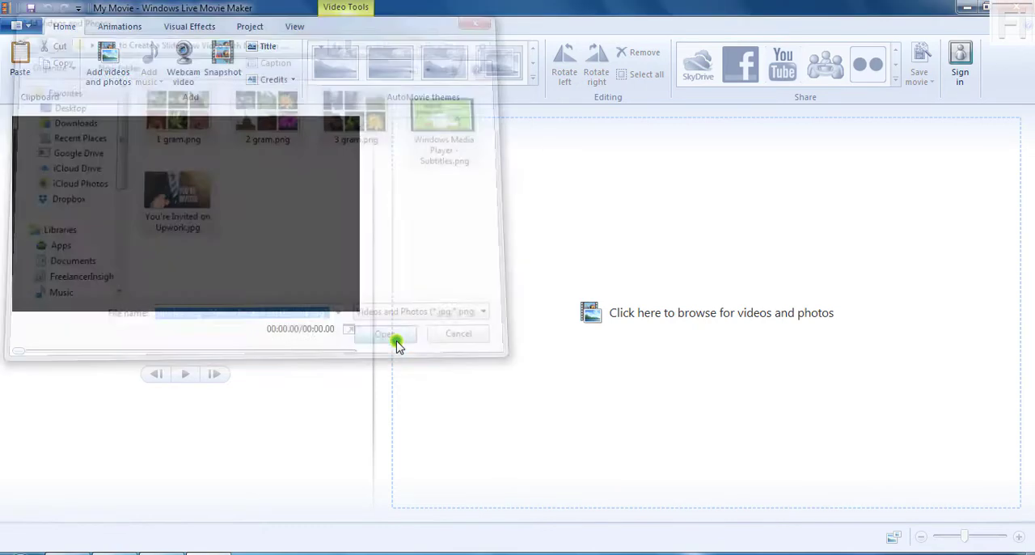
{"action": "left_click", "coordinate": [392, 334]}
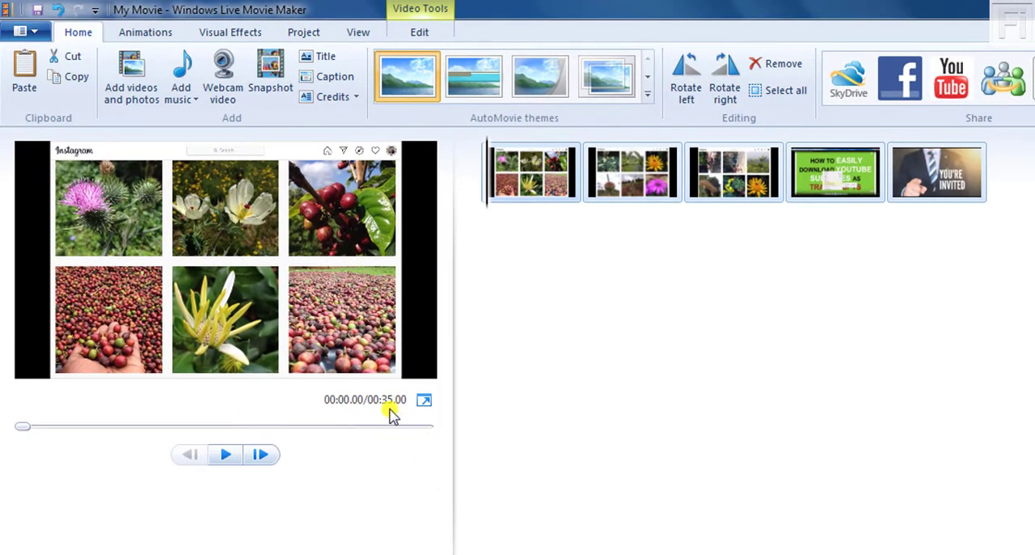
{"action": "mouse_move", "coordinate": [561, 341]}
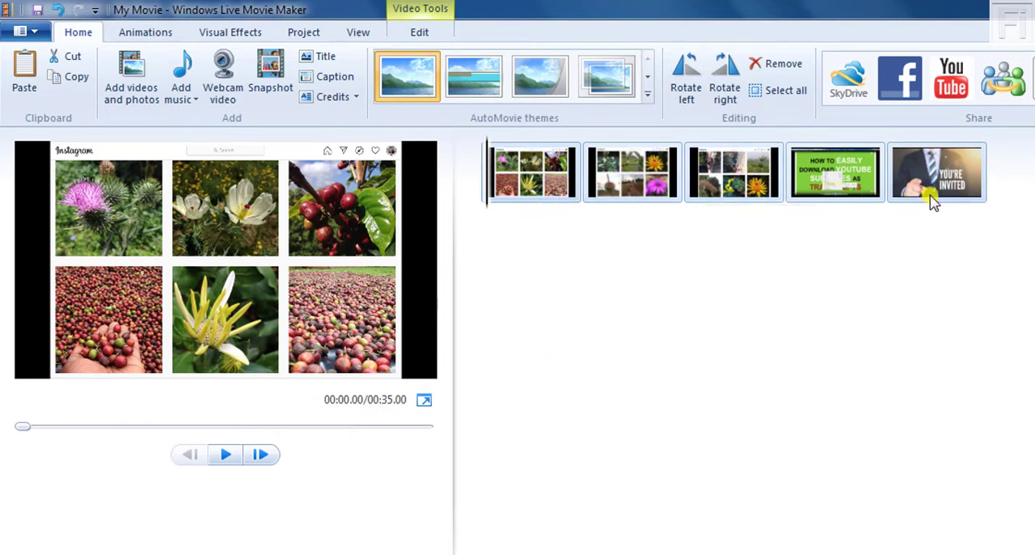
{"action": "mouse_move", "coordinate": [935, 191]}
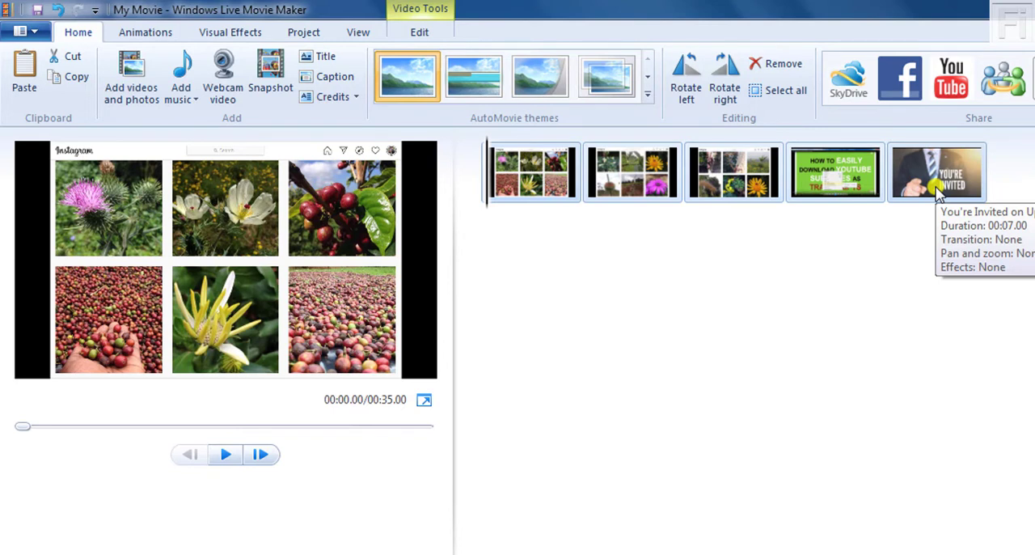
{"action": "mouse_move", "coordinate": [948, 192]}
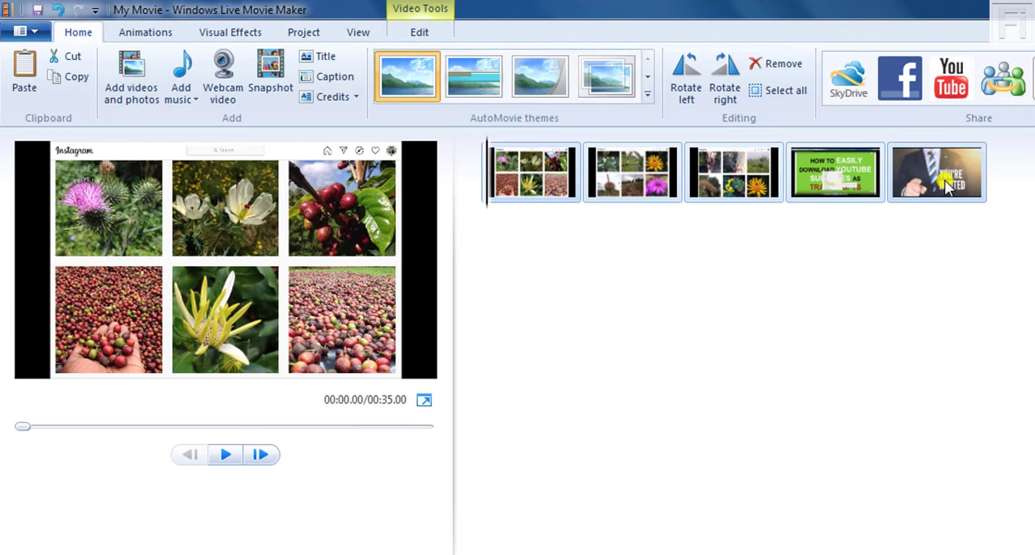
{"action": "mouse_move", "coordinate": [861, 176]}
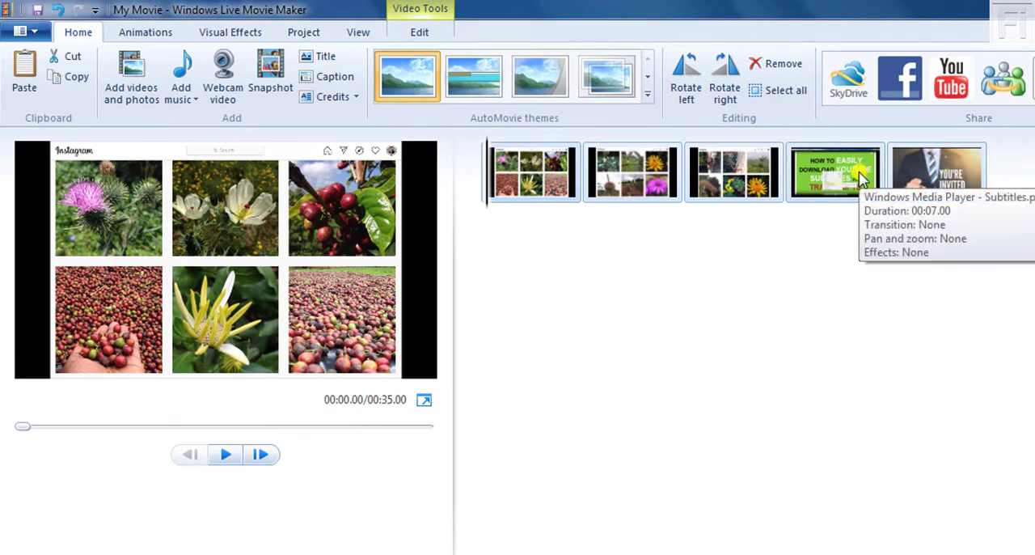
{"action": "mouse_move", "coordinate": [657, 246]}
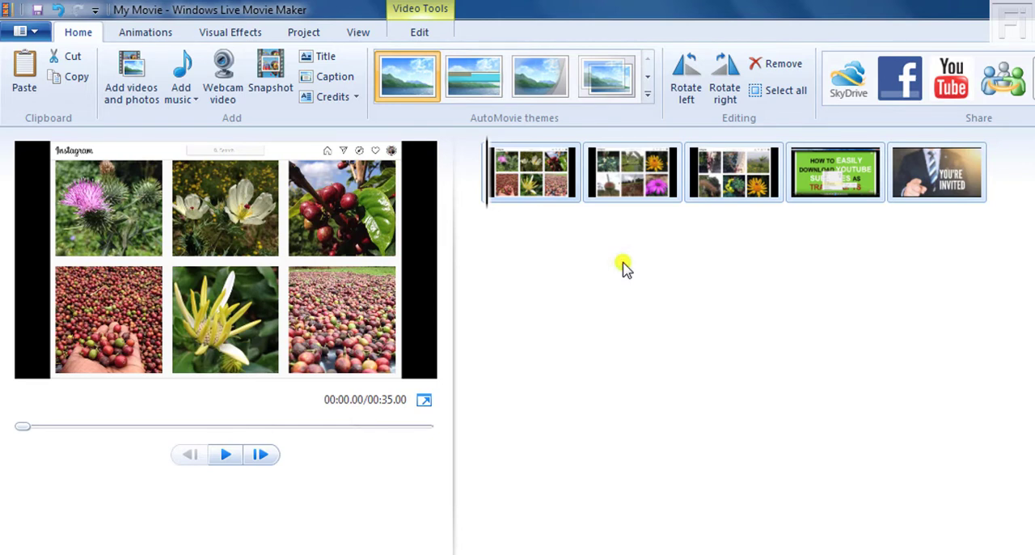
{"action": "left_click", "coordinate": [186, 77]}
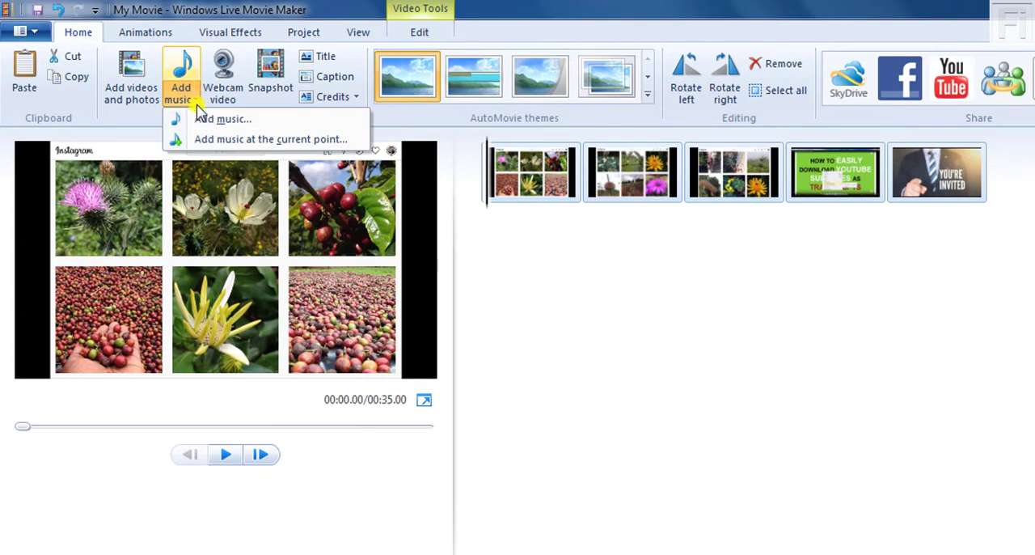
{"action": "mouse_move", "coordinate": [230, 119]}
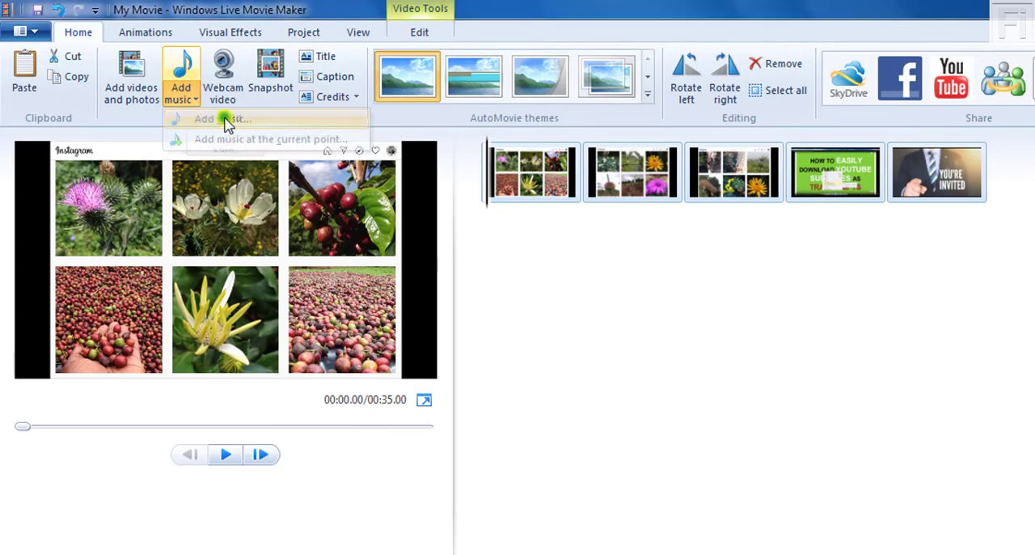
- Add the narration audio from the Desktop slideshow folder as the movie's music track
{"action": "left_click", "coordinate": [227, 119]}
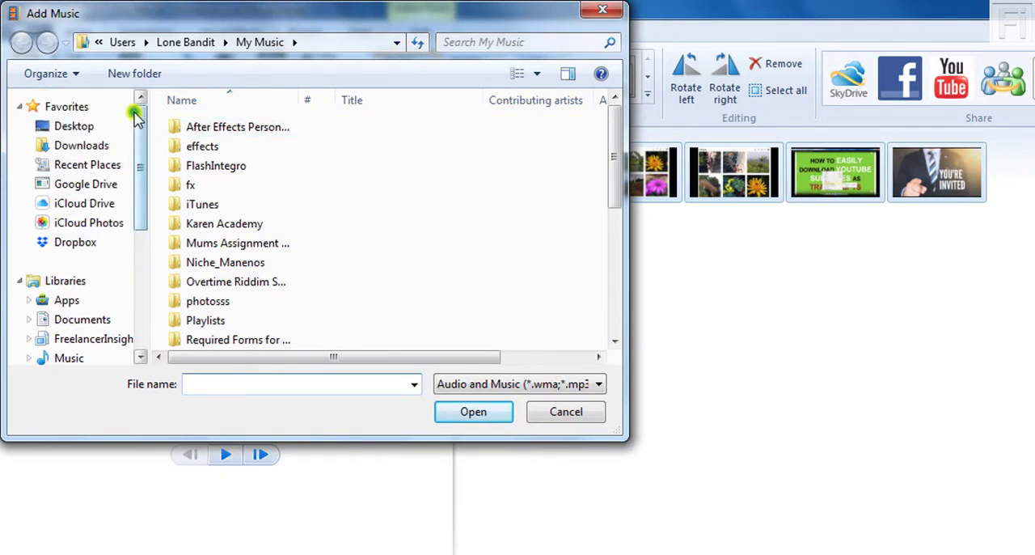
{"action": "left_click", "coordinate": [72, 125]}
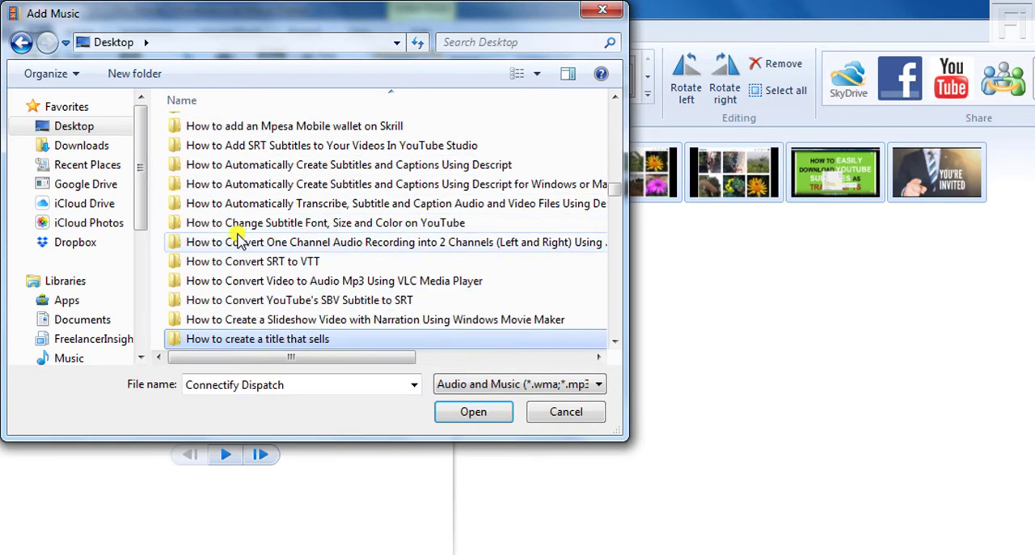
{"action": "double_click", "coordinate": [357, 320]}
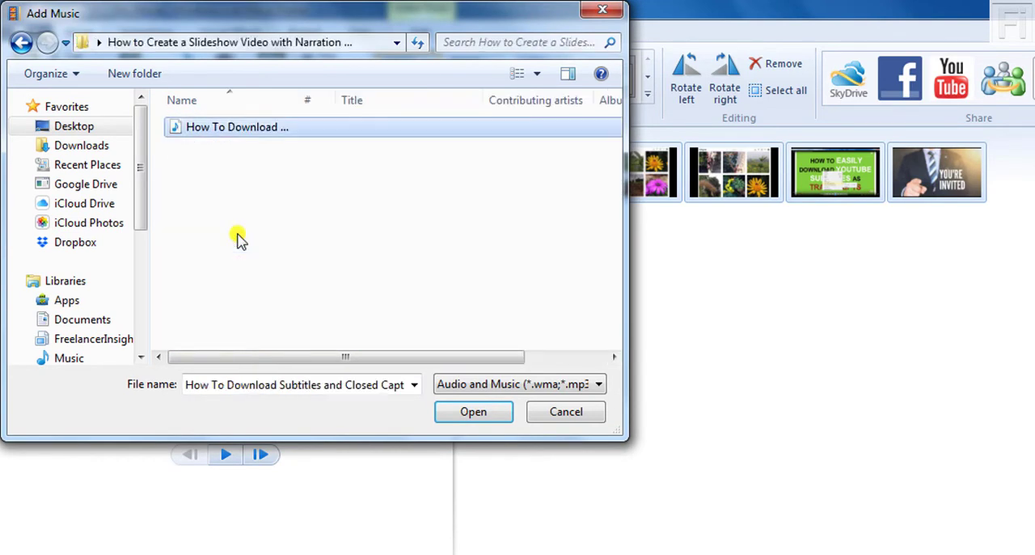
{"action": "right_click", "coordinate": [311, 100]}
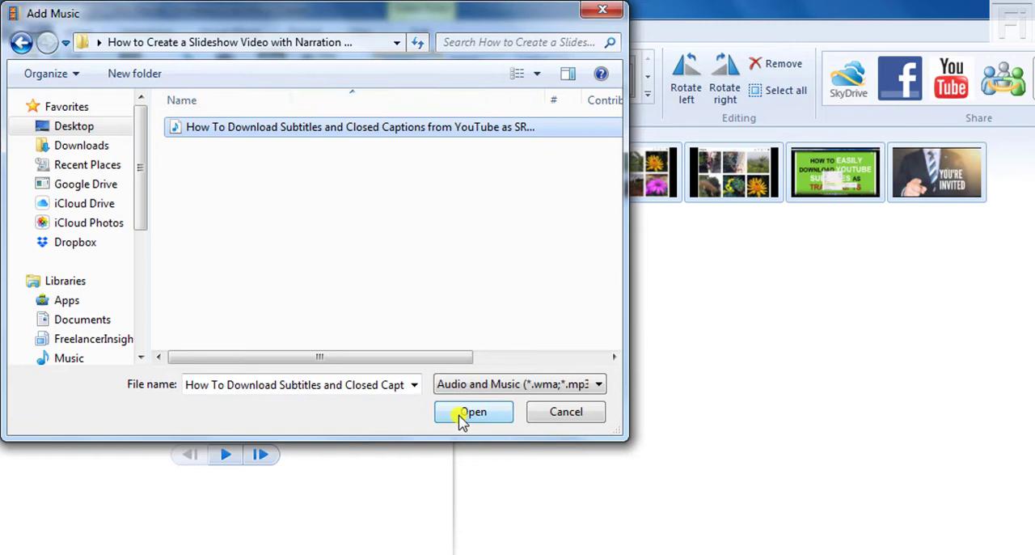
{"action": "left_click", "coordinate": [473, 412]}
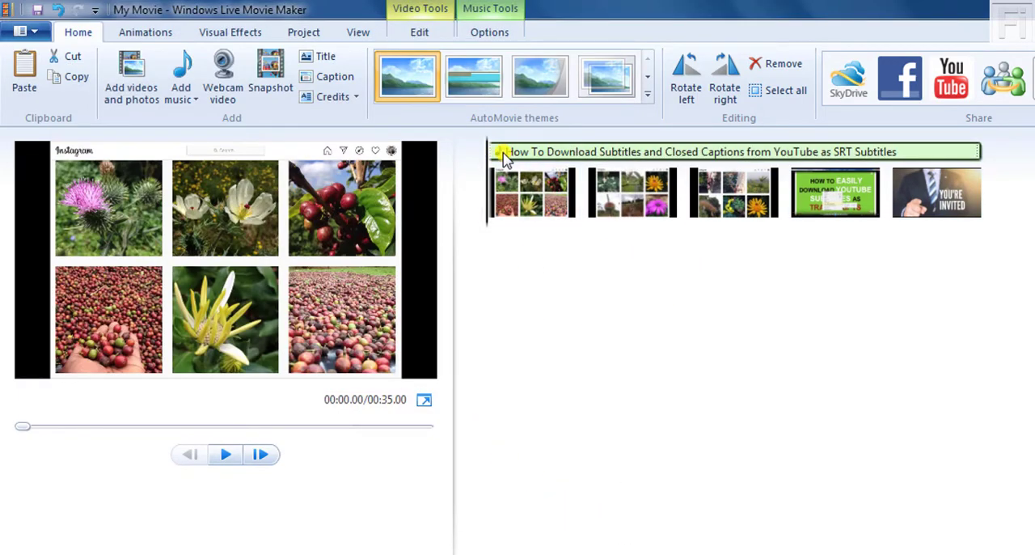
{"action": "mouse_move", "coordinate": [516, 162]}
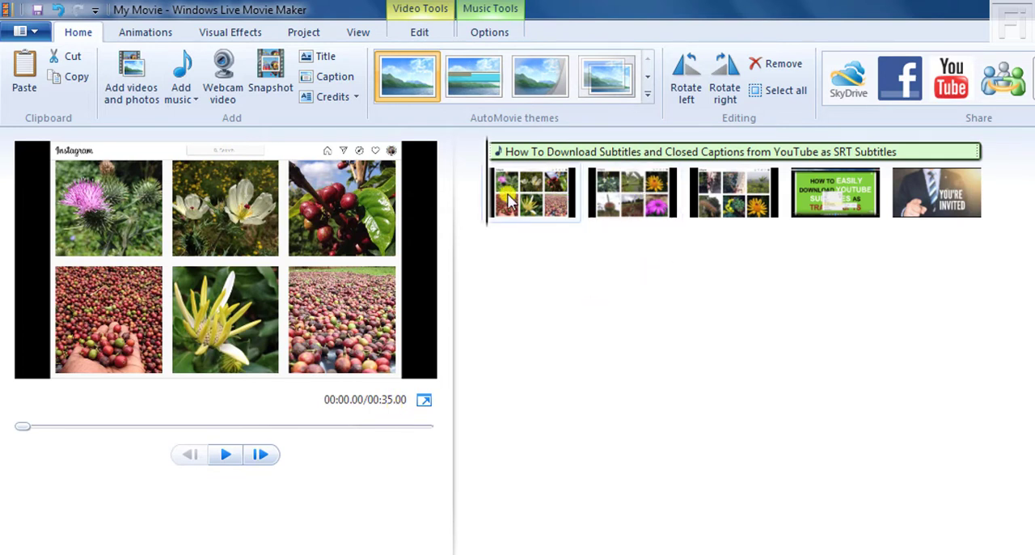
{"action": "mouse_move", "coordinate": [949, 193]}
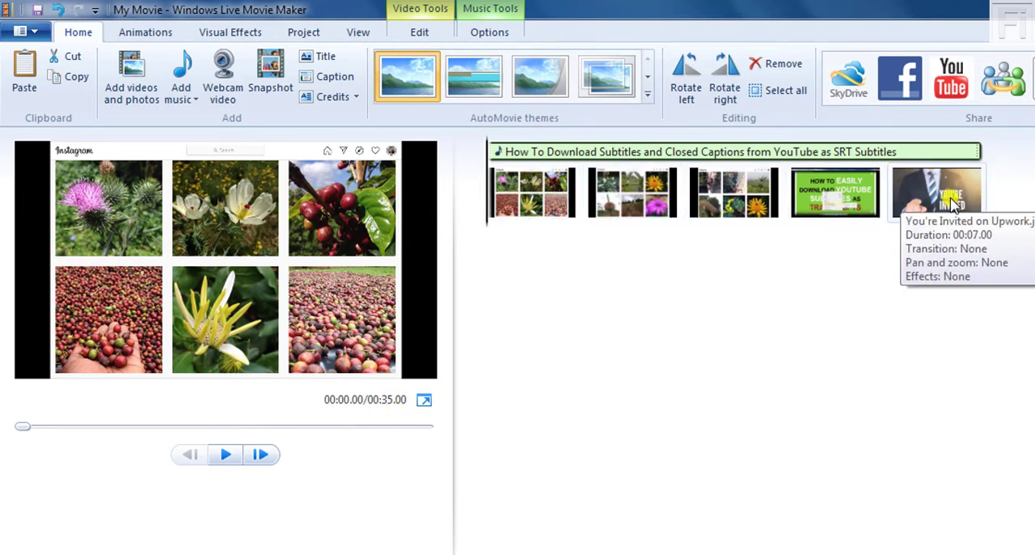
{"action": "mouse_move", "coordinate": [892, 271]}
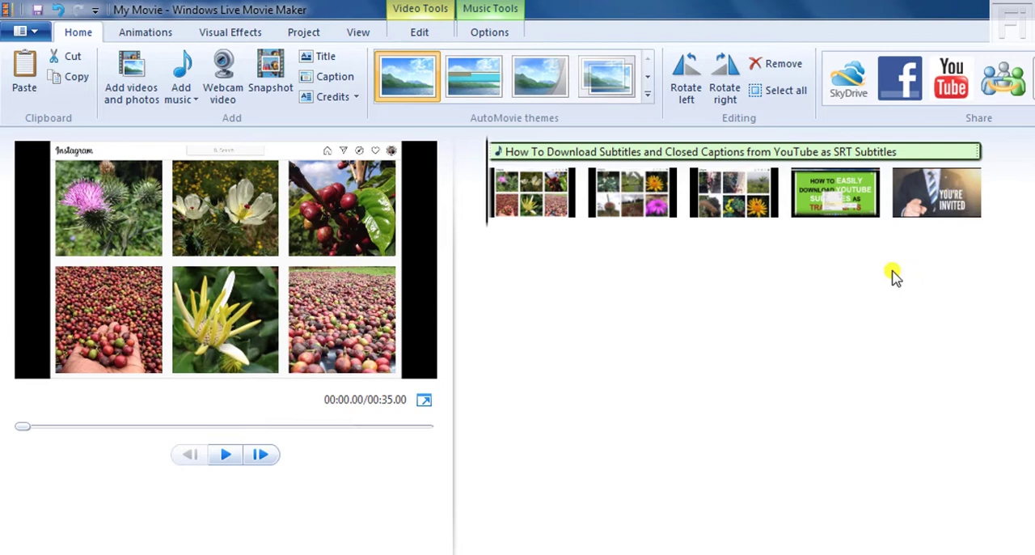
{"action": "mouse_move", "coordinate": [469, 374]}
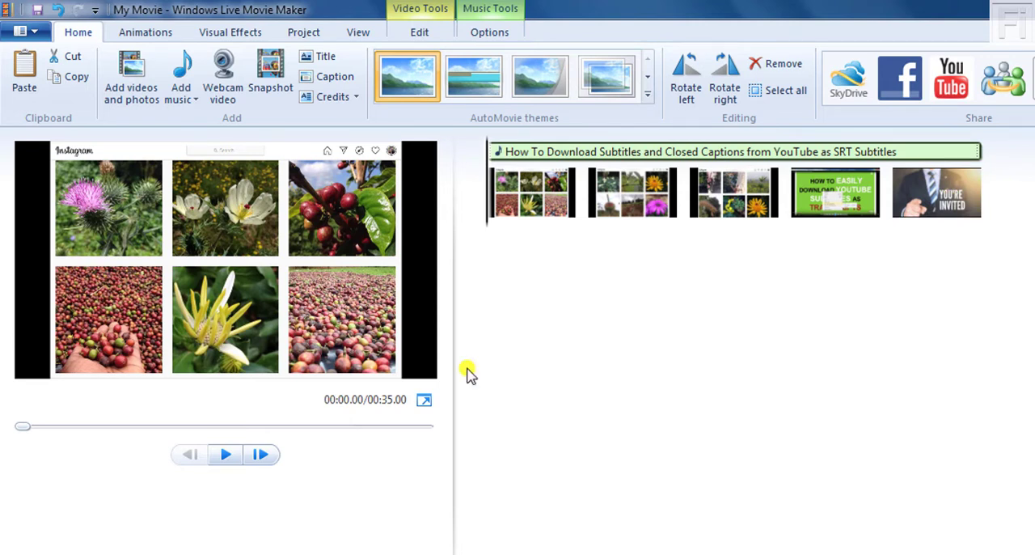
- Select the narration audio clip lying above the five photos
{"action": "left_click", "coordinate": [630, 193]}
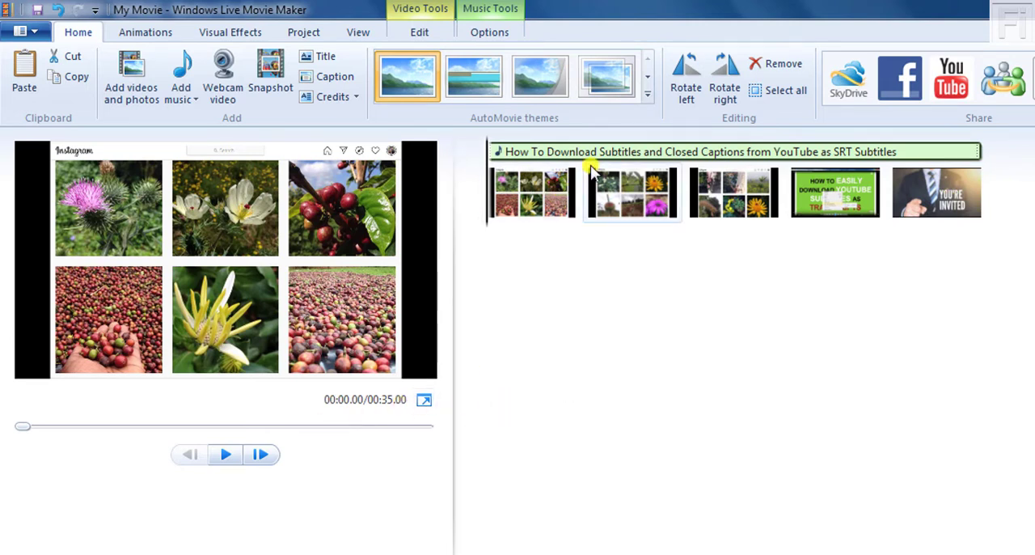
{"action": "mouse_move", "coordinate": [592, 154]}
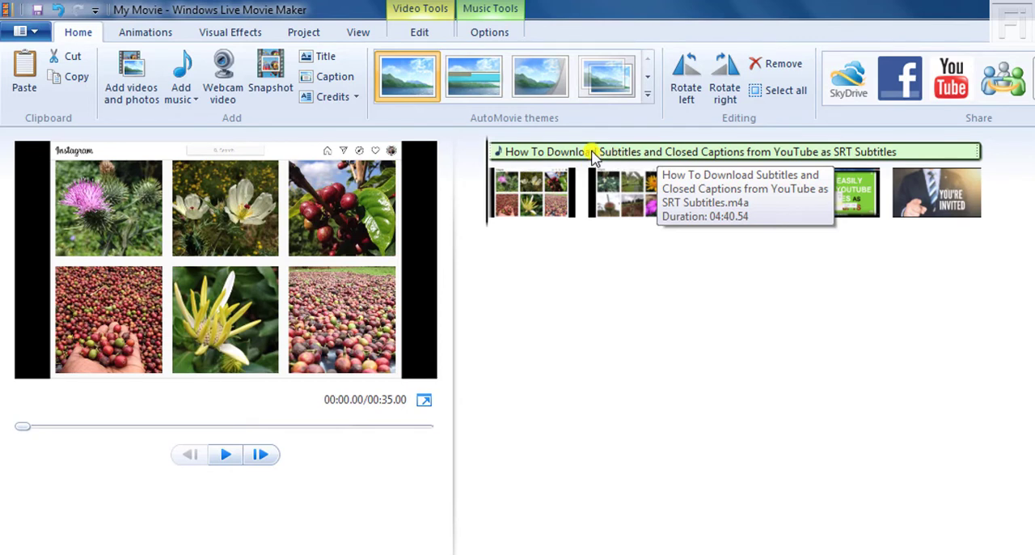
{"action": "mouse_move", "coordinate": [299, 32]}
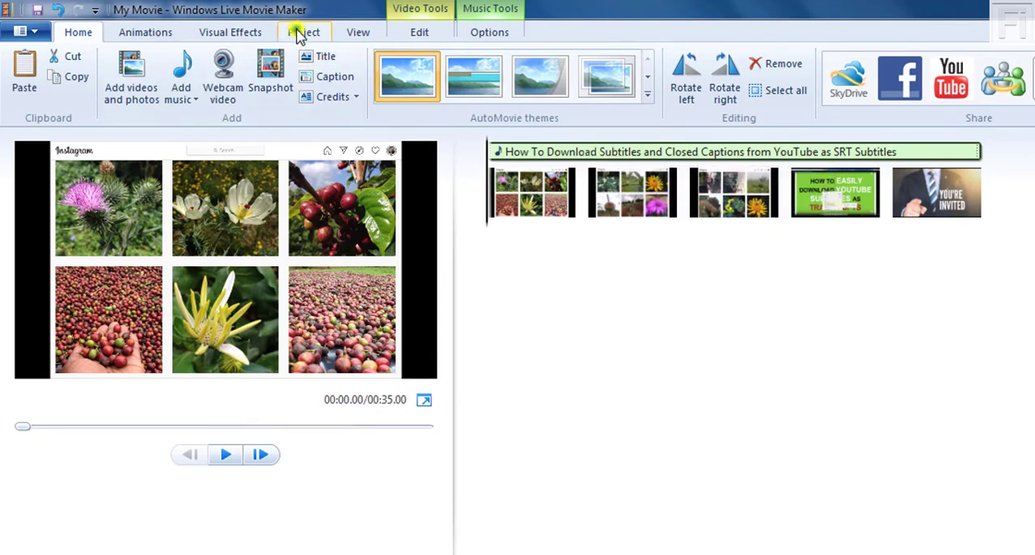
- Apply Fit to music so each photo lasts 56.11 seconds, totalling 04:40.54
{"action": "left_click", "coordinate": [304, 32]}
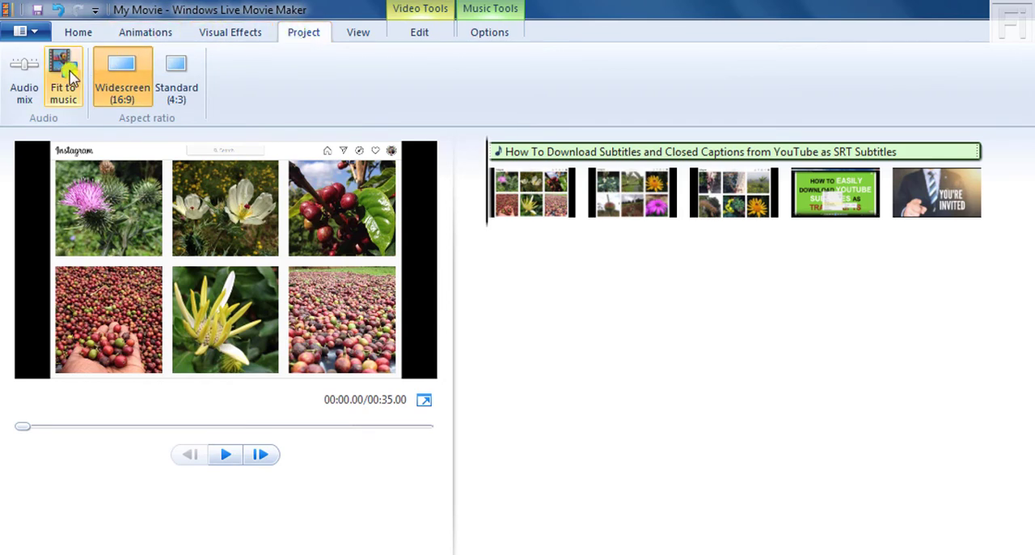
{"action": "mouse_move", "coordinate": [69, 72]}
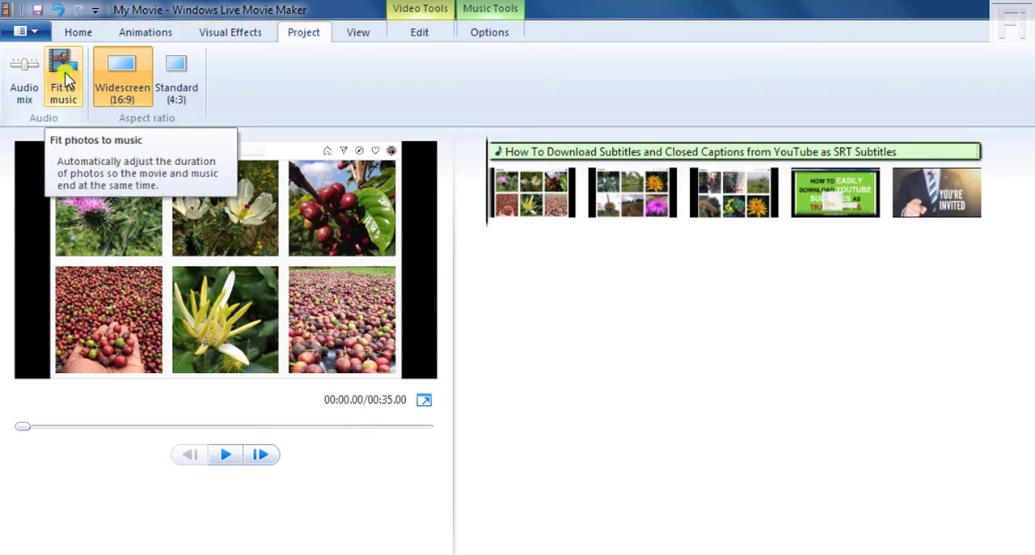
{"action": "left_click", "coordinate": [60, 69]}
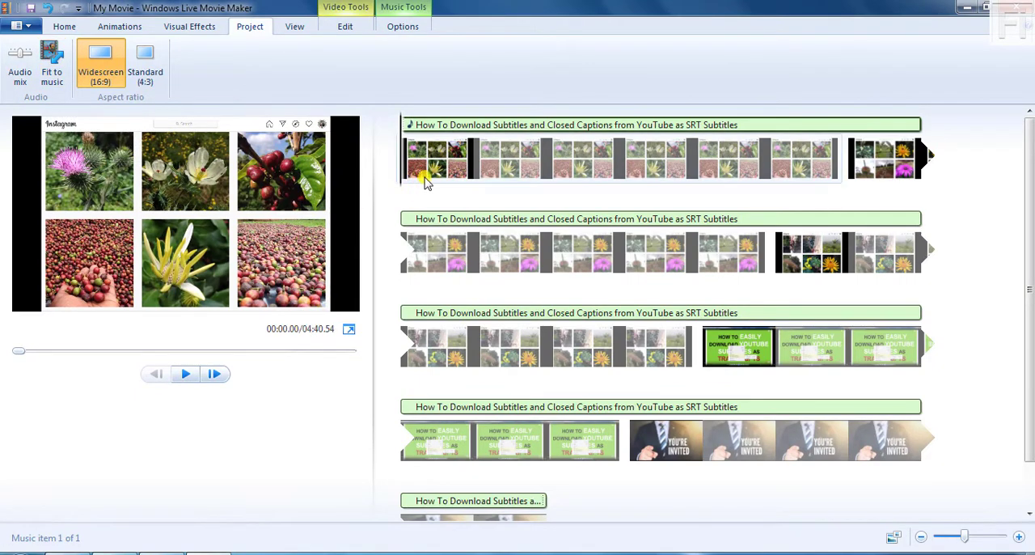
{"action": "mouse_move", "coordinate": [550, 162]}
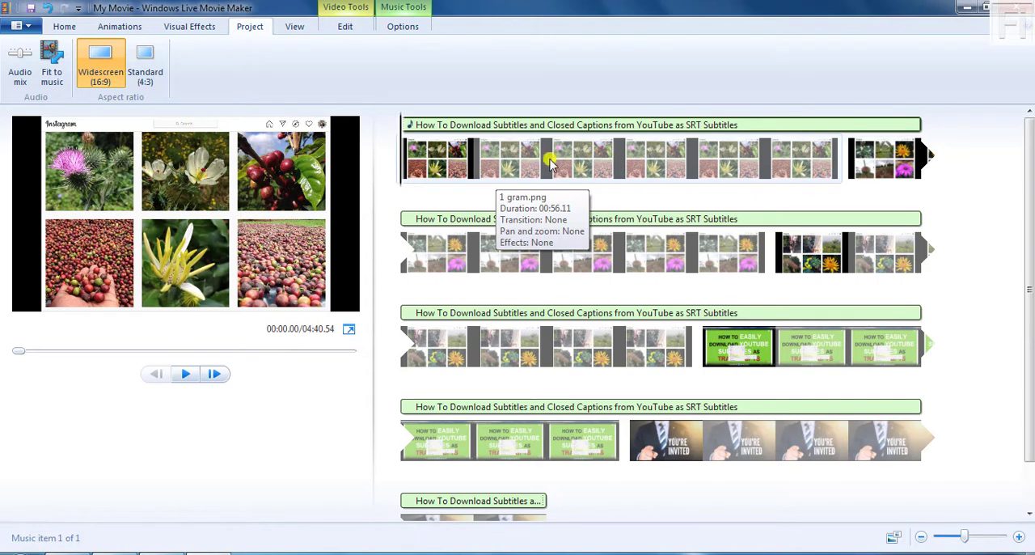
{"action": "mouse_move", "coordinate": [503, 153]}
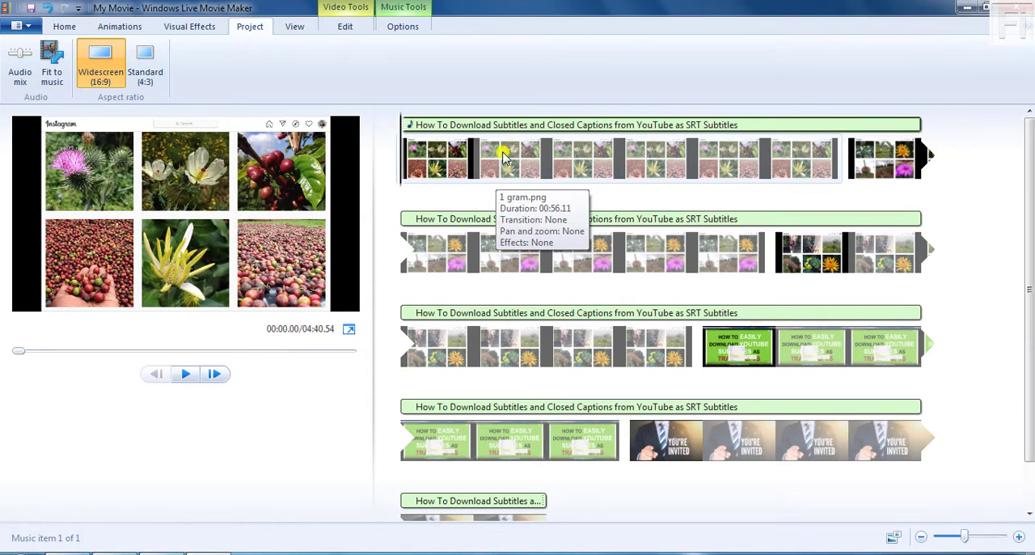
{"action": "mouse_move", "coordinate": [505, 158]}
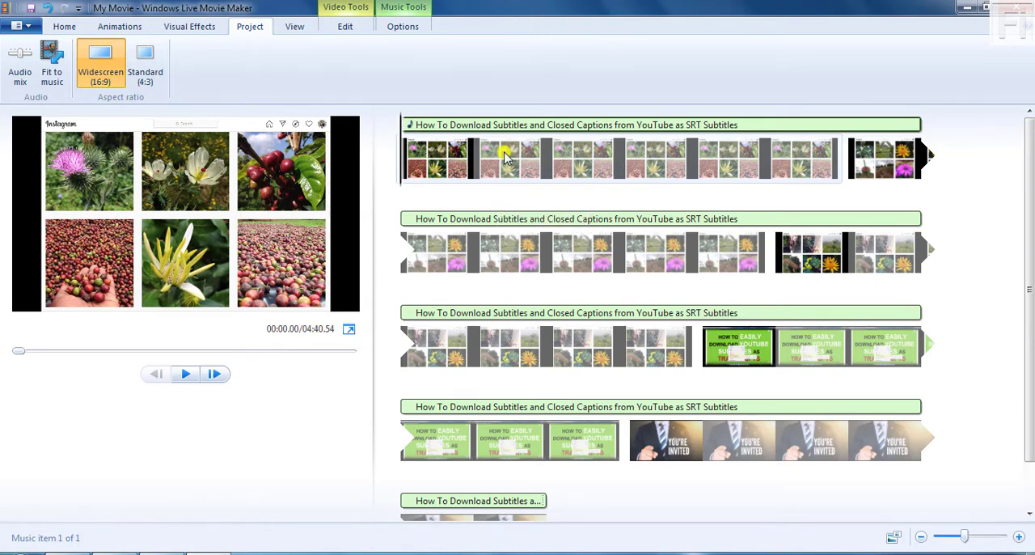
{"action": "mouse_move", "coordinate": [538, 172]}
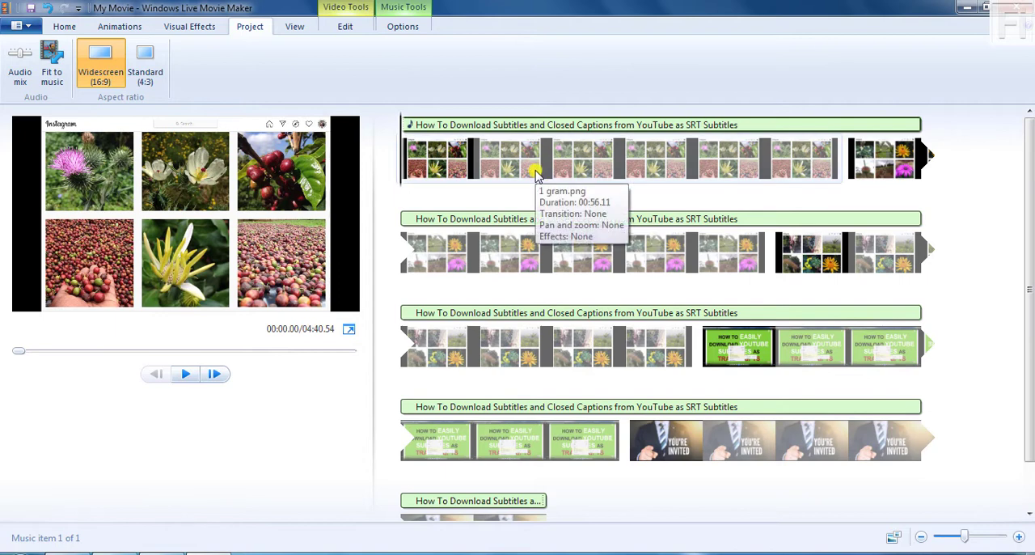
{"action": "mouse_move", "coordinate": [889, 173]}
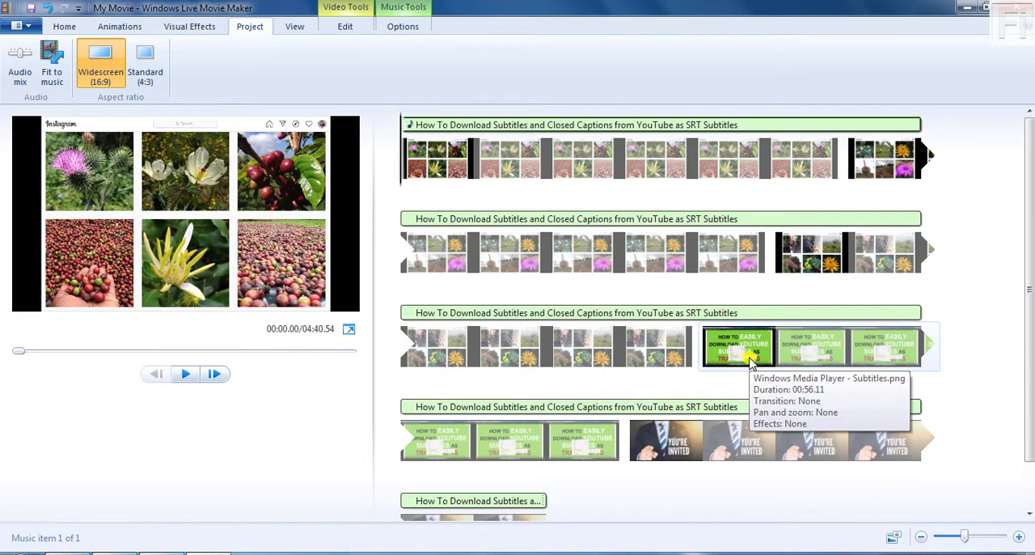
{"action": "mouse_move", "coordinate": [724, 446]}
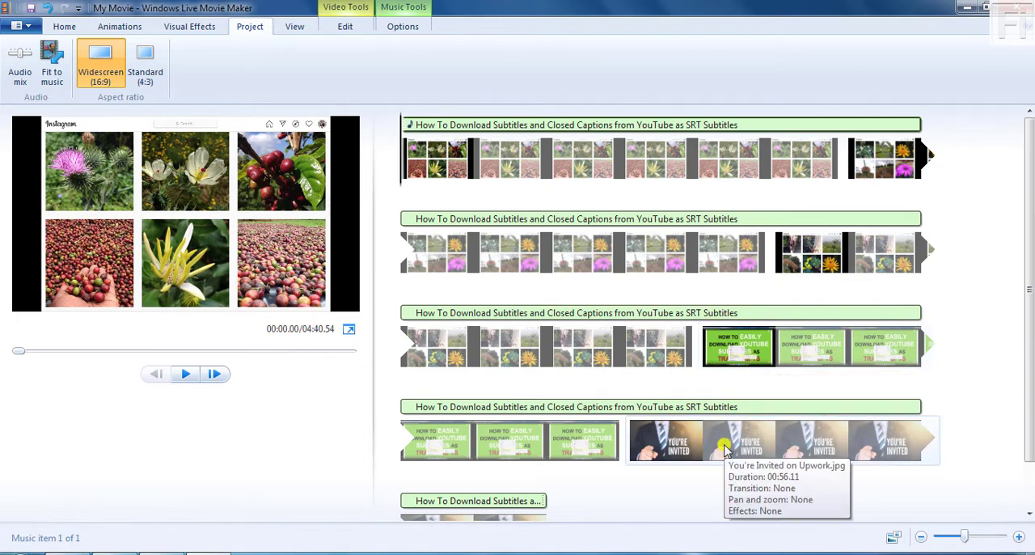
{"action": "scroll", "scroll_direction": "down", "scroll_amount": 3}
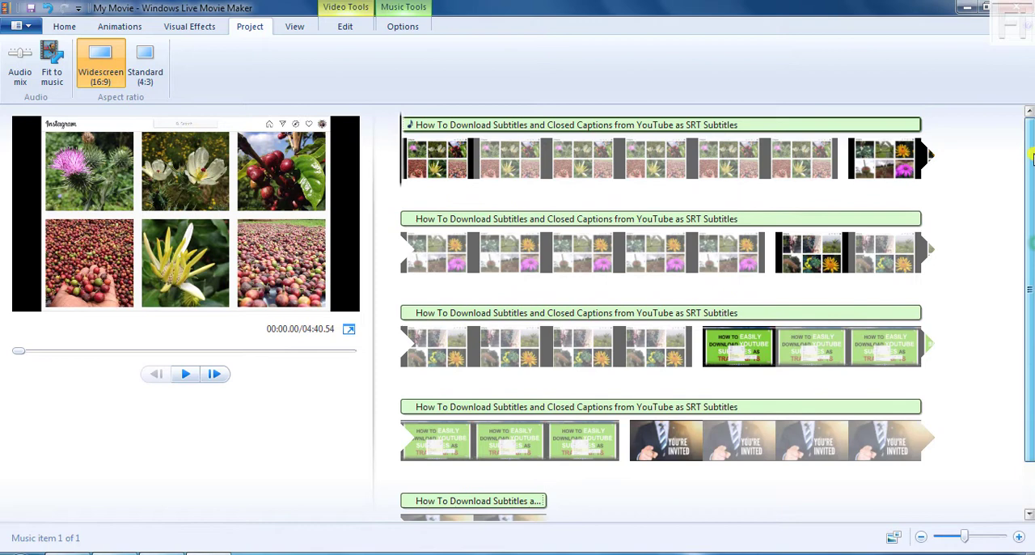
{"action": "mouse_move", "coordinate": [343, 390]}
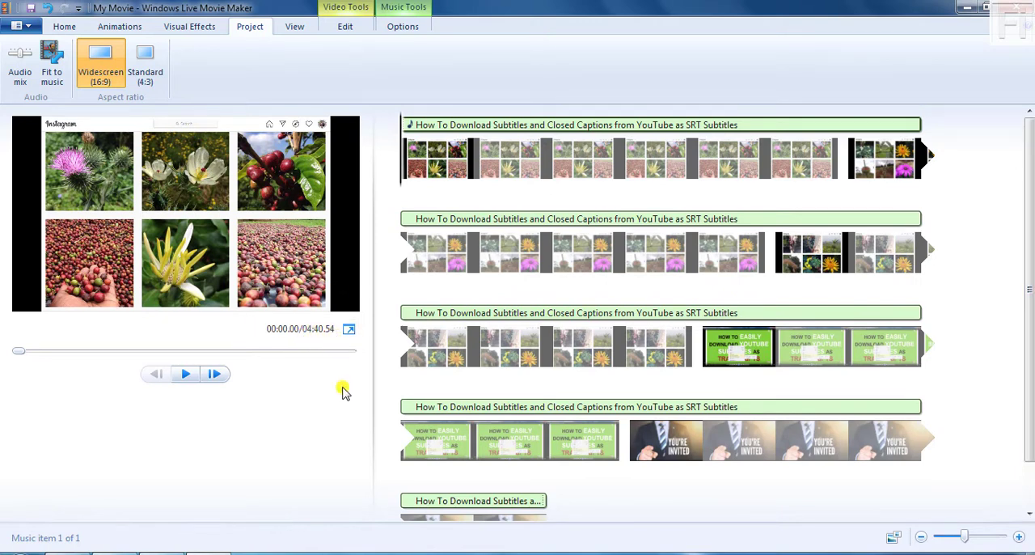
- Browse the Visual Effects and Animations options, then select the first photo clip
{"action": "left_click", "coordinate": [190, 27]}
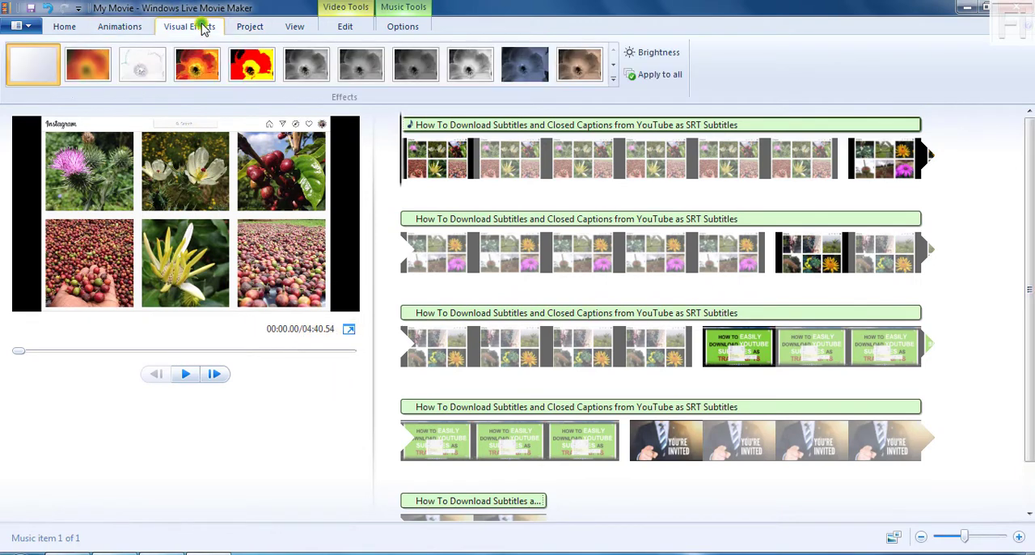
{"action": "left_click", "coordinate": [121, 30]}
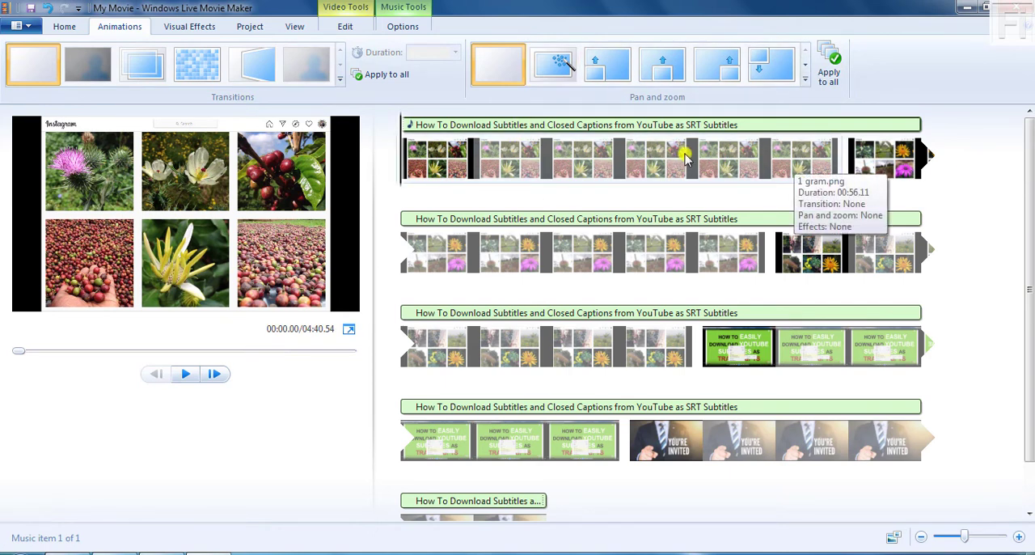
{"action": "mouse_move", "coordinate": [766, 166]}
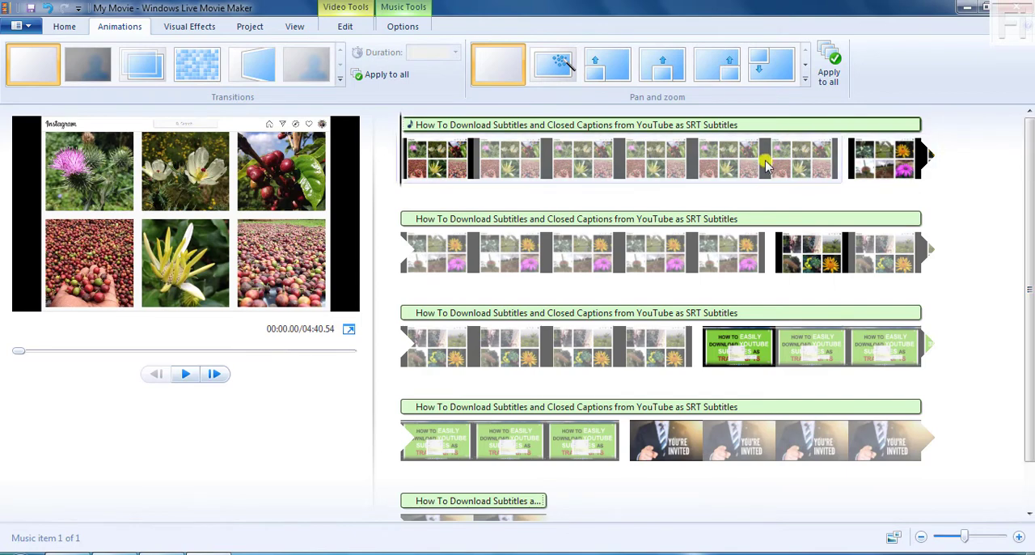
{"action": "left_click", "coordinate": [601, 160]}
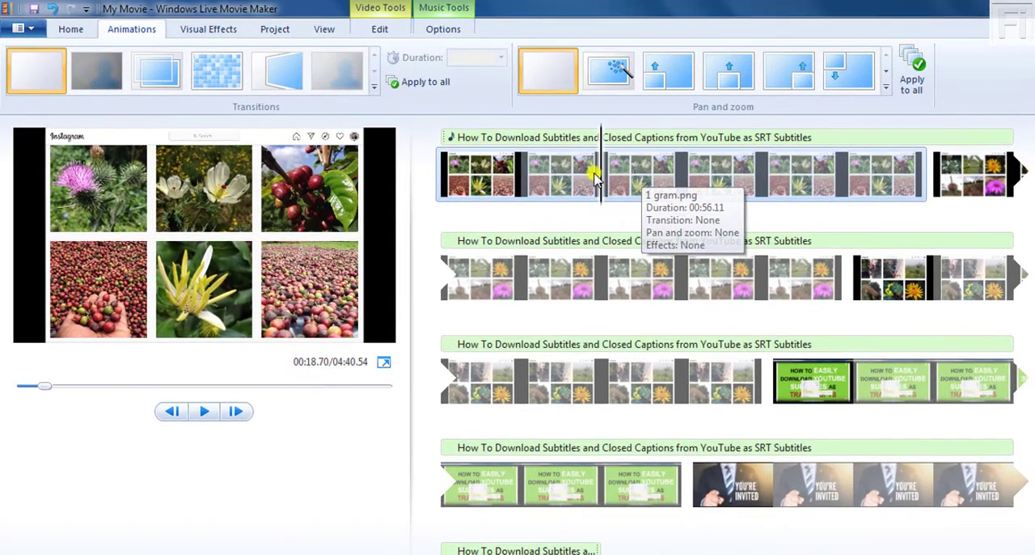
- View the first photo's Edit settings, keeping its duration at 56.11 seconds
{"action": "left_click", "coordinate": [379, 29]}
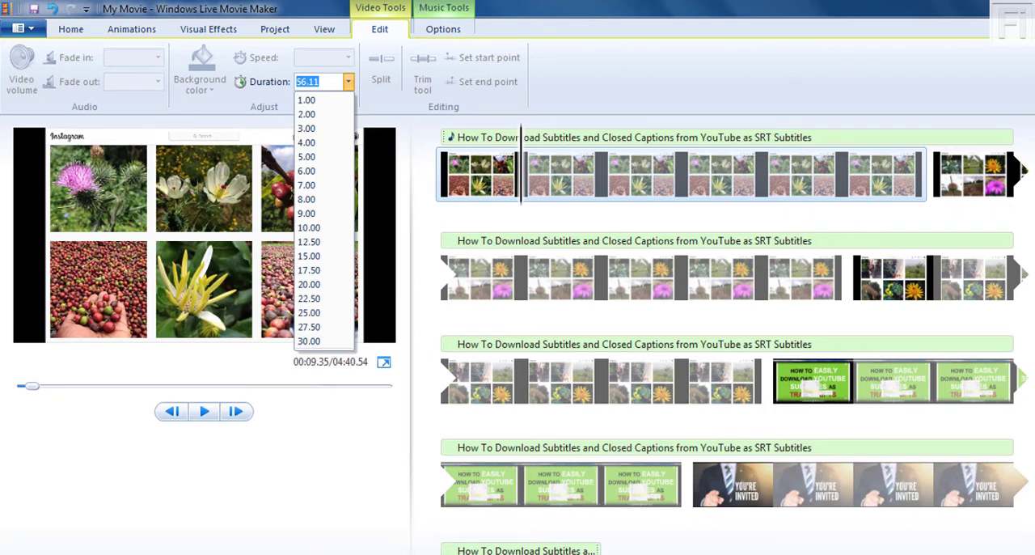
{"action": "mouse_move", "coordinate": [791, 114]}
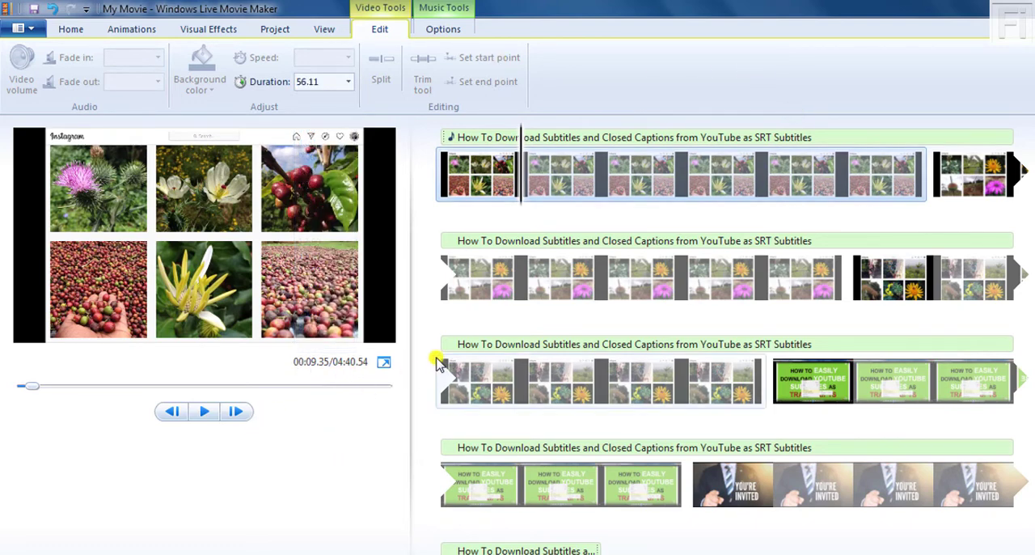
{"action": "mouse_move", "coordinate": [336, 384]}
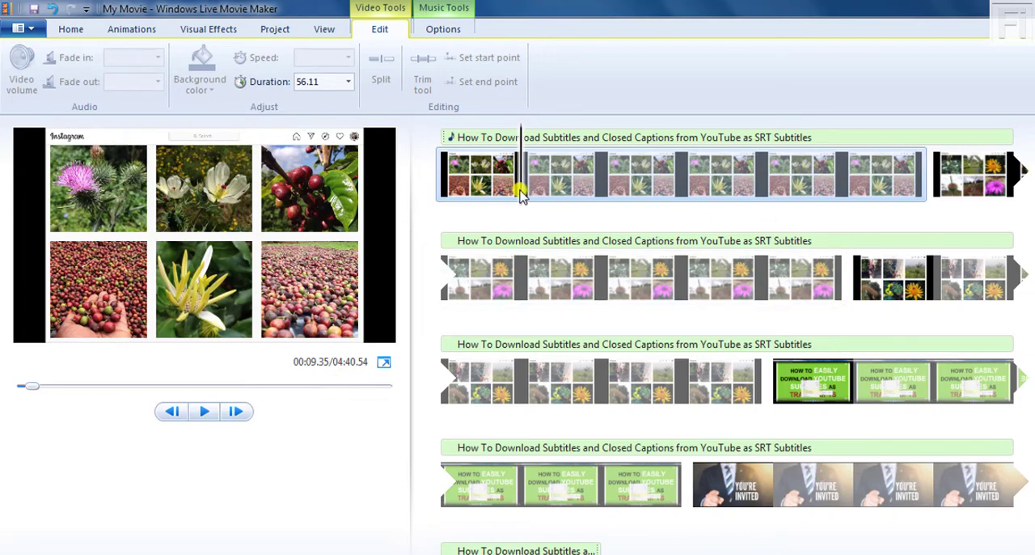
{"action": "mouse_move", "coordinate": [550, 168]}
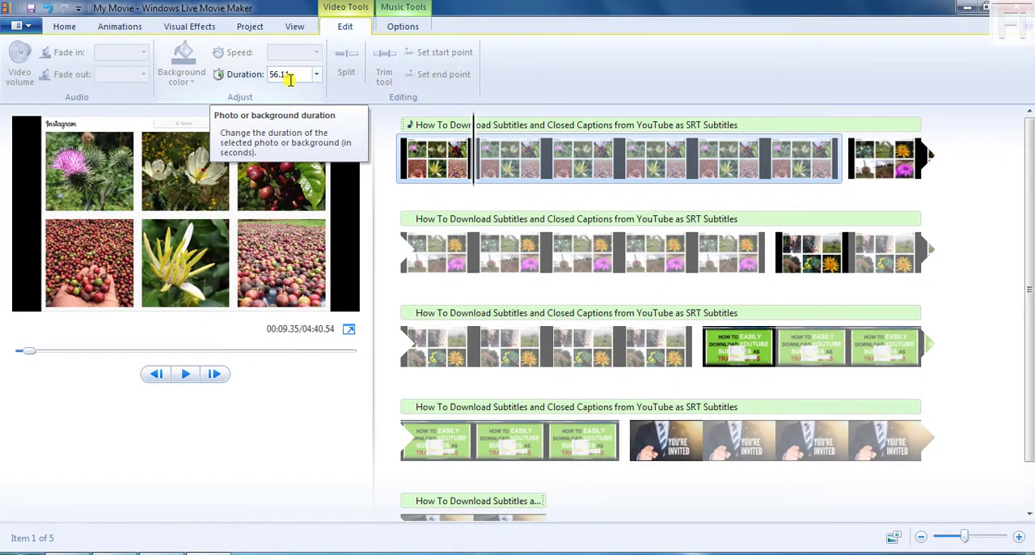
- Return to the Project settings showing the widescreen 16:9 aspect ratio
{"action": "left_click", "coordinate": [247, 27]}
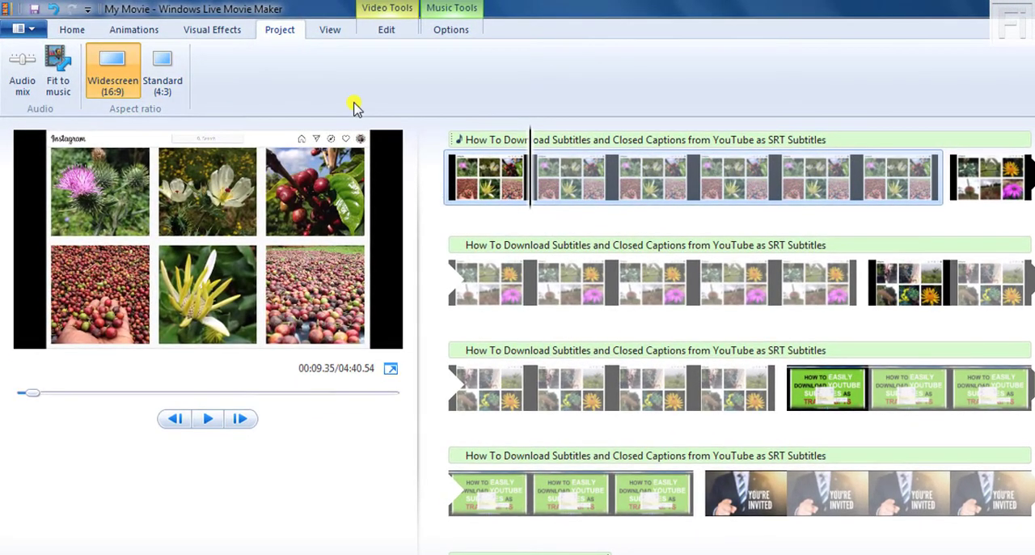
{"action": "mouse_move", "coordinate": [104, 120]}
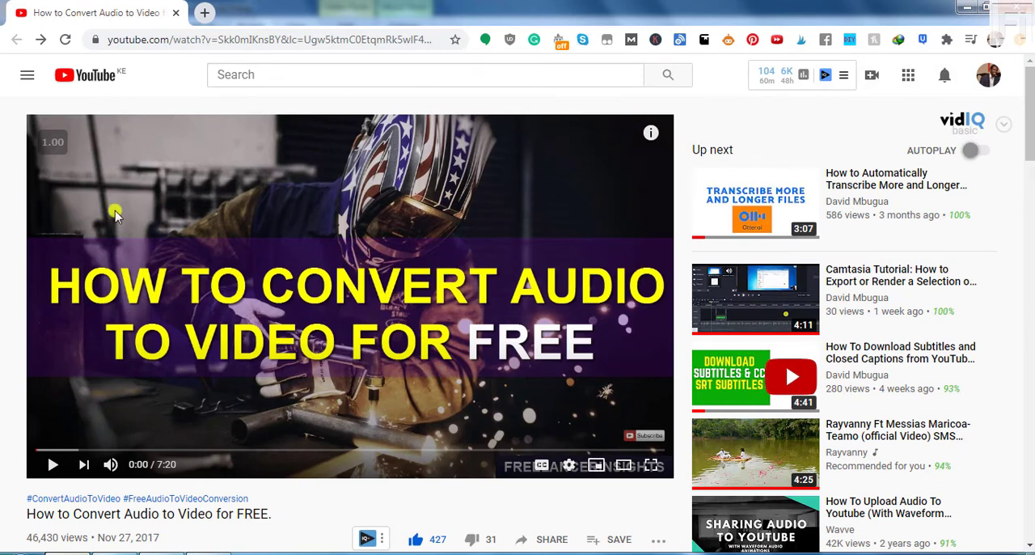
{"action": "mouse_move", "coordinate": [968, 8]}
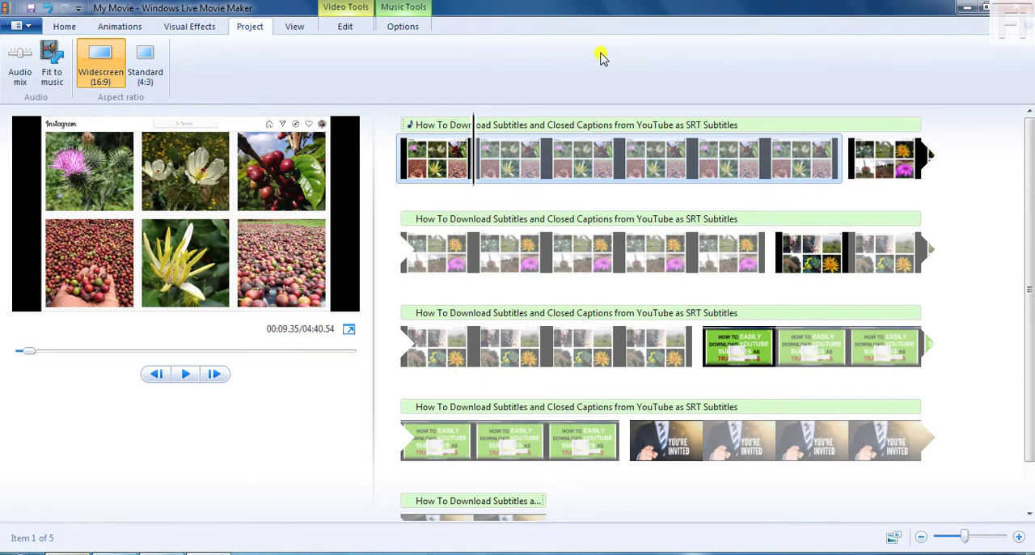
{"action": "mouse_move", "coordinate": [674, 41]}
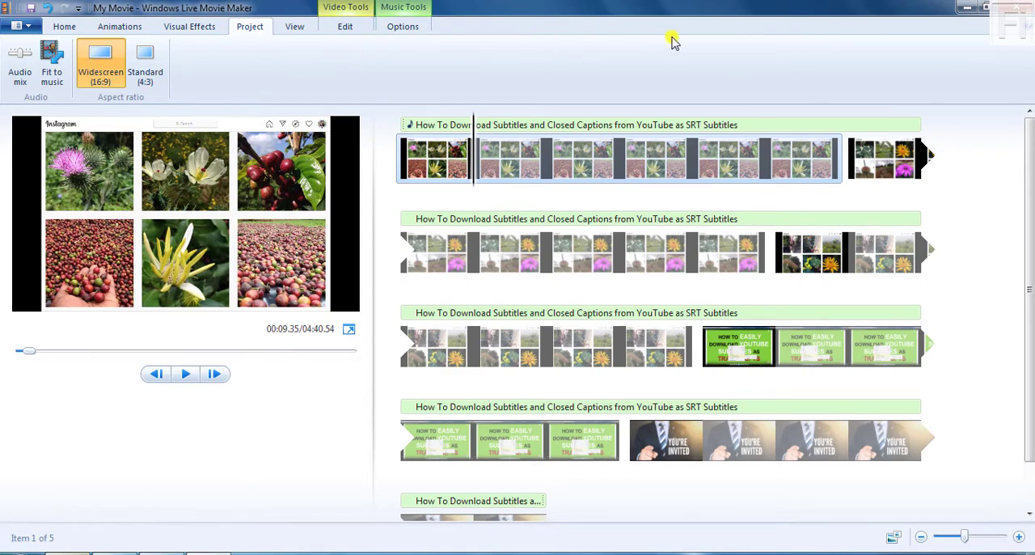
{"action": "mouse_move", "coordinate": [752, 159]}
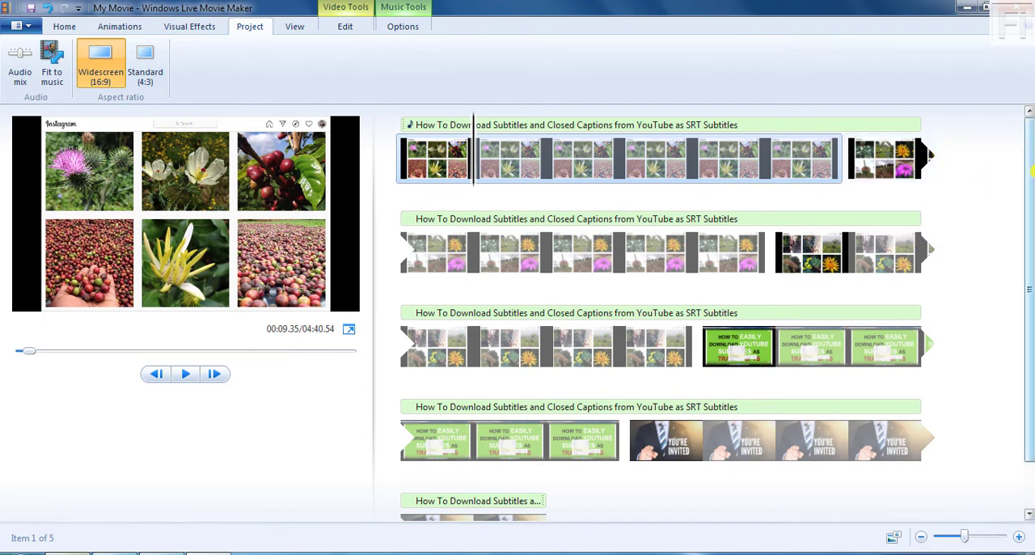
{"action": "mouse_move", "coordinate": [30, 350]}
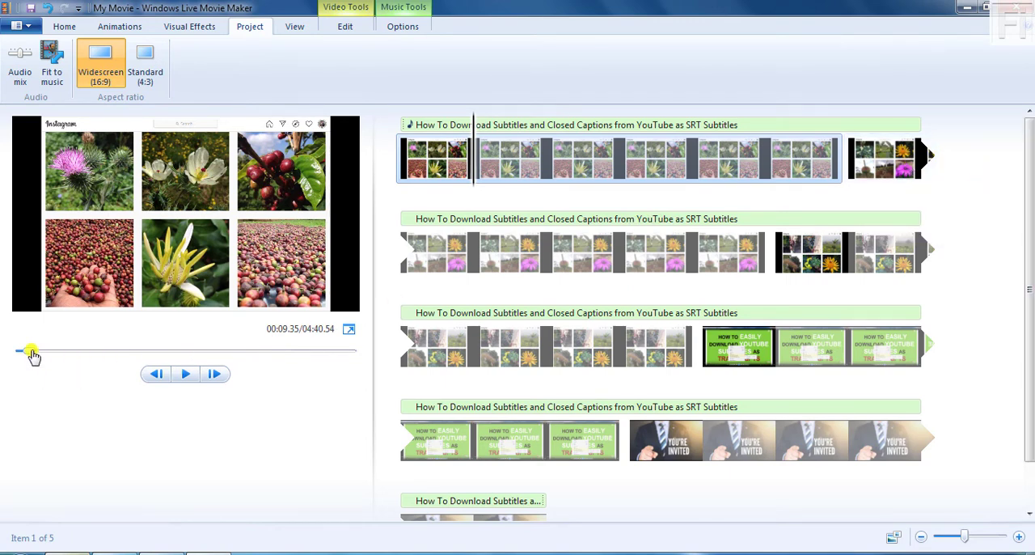
- Move the preview to the second photo at 00:56.11, view its transitions, then return Home
{"action": "left_click_drag", "start_coordinate": [30, 350], "coordinate": [63, 351]}
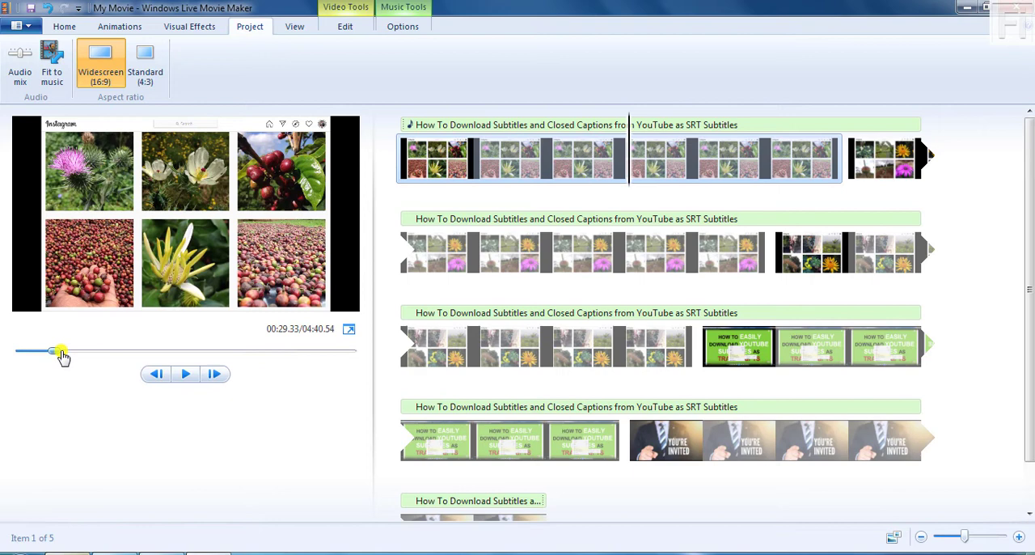
{"action": "left_click_drag", "start_coordinate": [62, 352], "coordinate": [92, 352]}
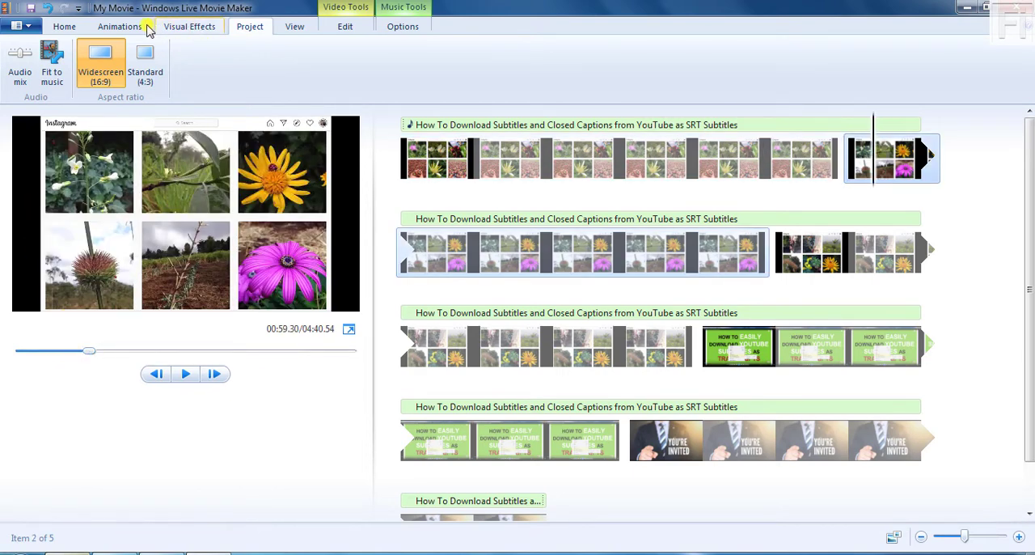
{"action": "left_click", "coordinate": [117, 28]}
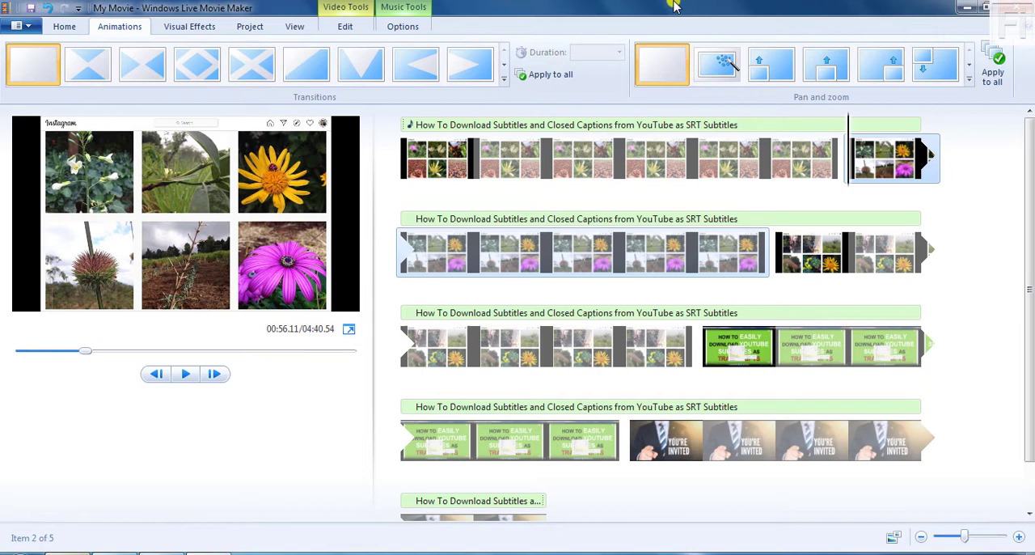
{"action": "mouse_move", "coordinate": [846, 175]}
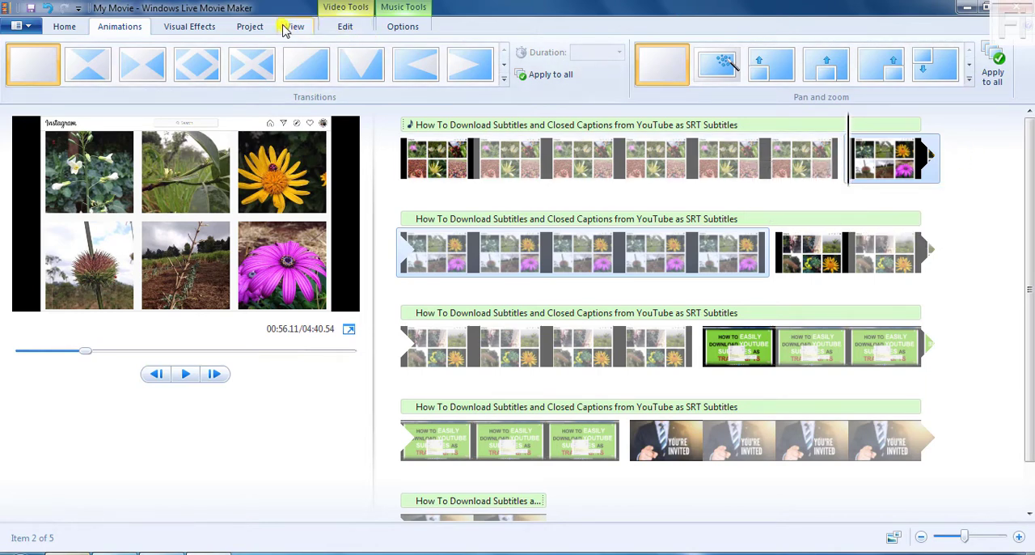
{"action": "left_click", "coordinate": [64, 28]}
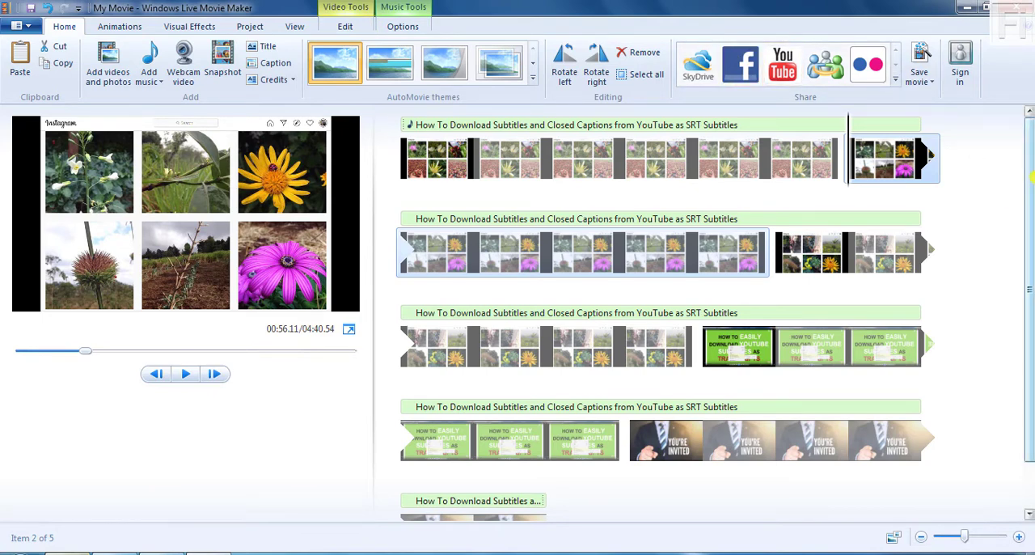
- Choose the For high-definition display save setting for the movie
{"action": "scroll", "scroll_direction": "down", "scroll_amount": 3}
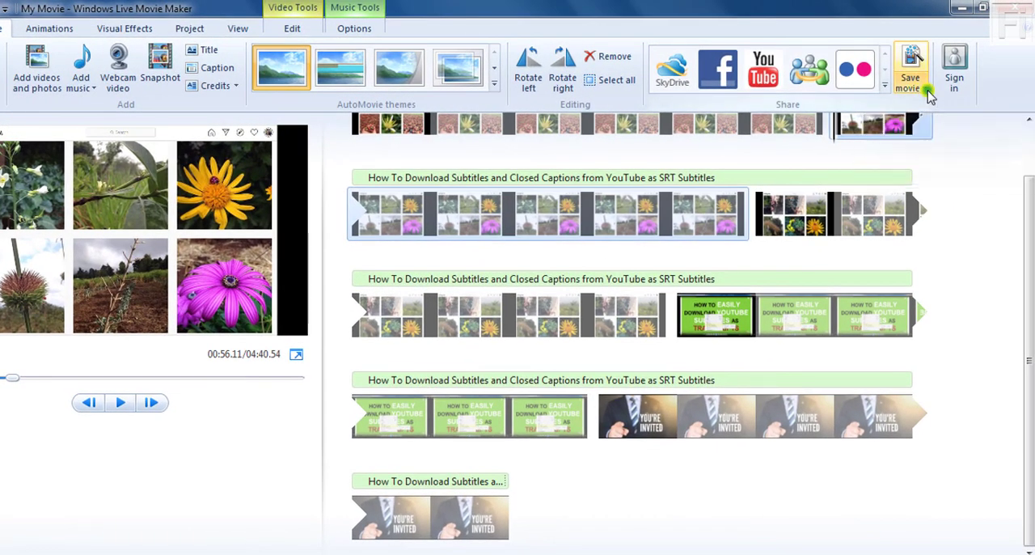
{"action": "left_click", "coordinate": [911, 65]}
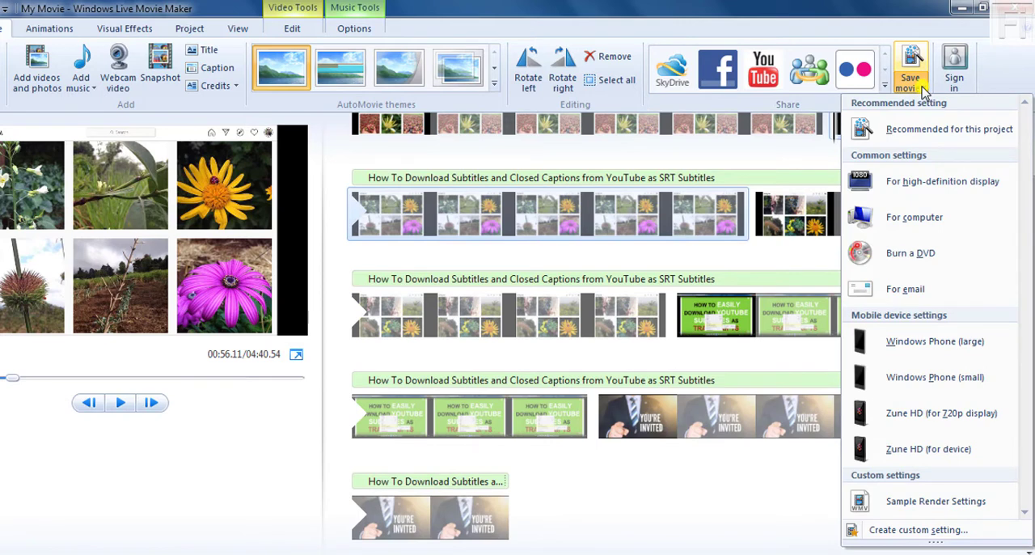
{"action": "mouse_move", "coordinate": [939, 111]}
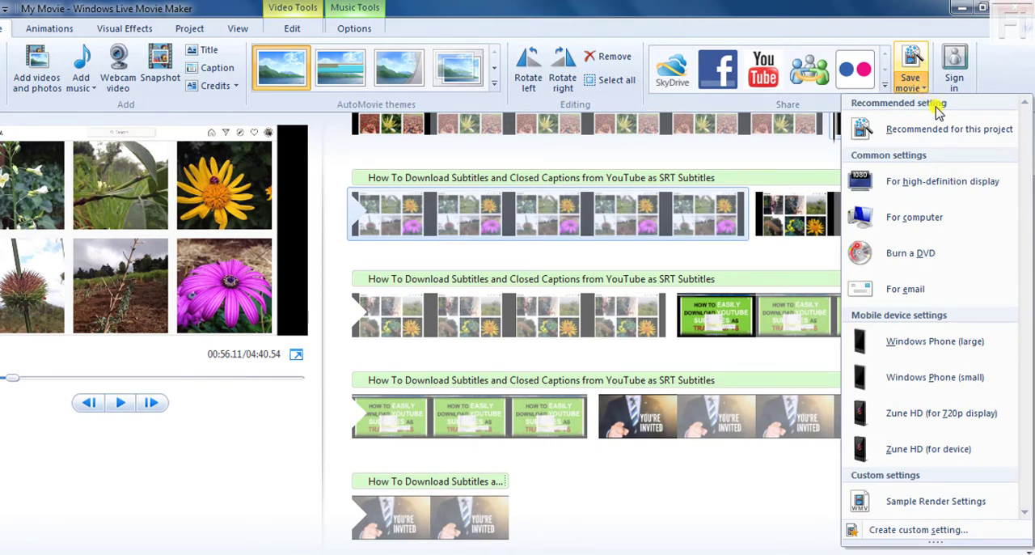
{"action": "mouse_move", "coordinate": [944, 181]}
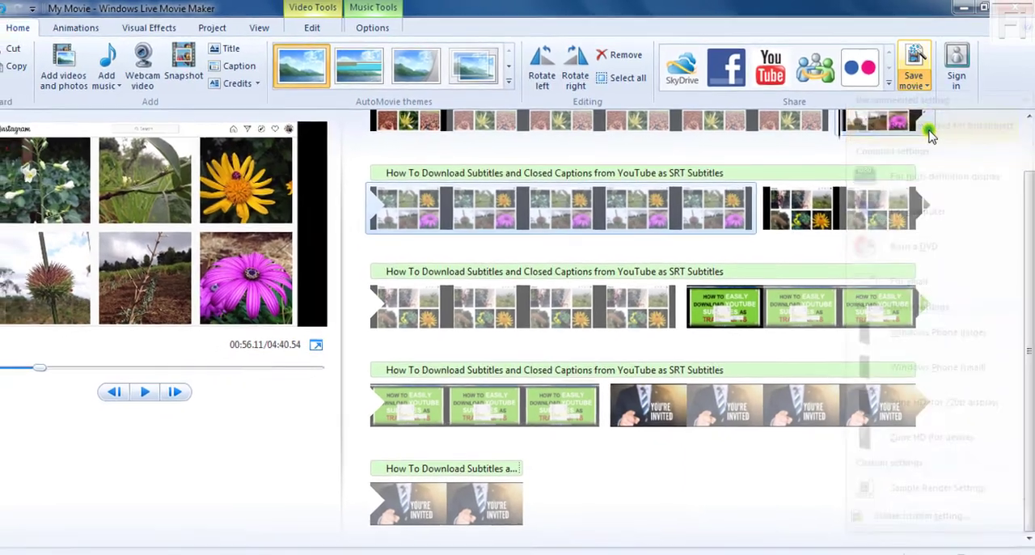
{"action": "left_click", "coordinate": [914, 60]}
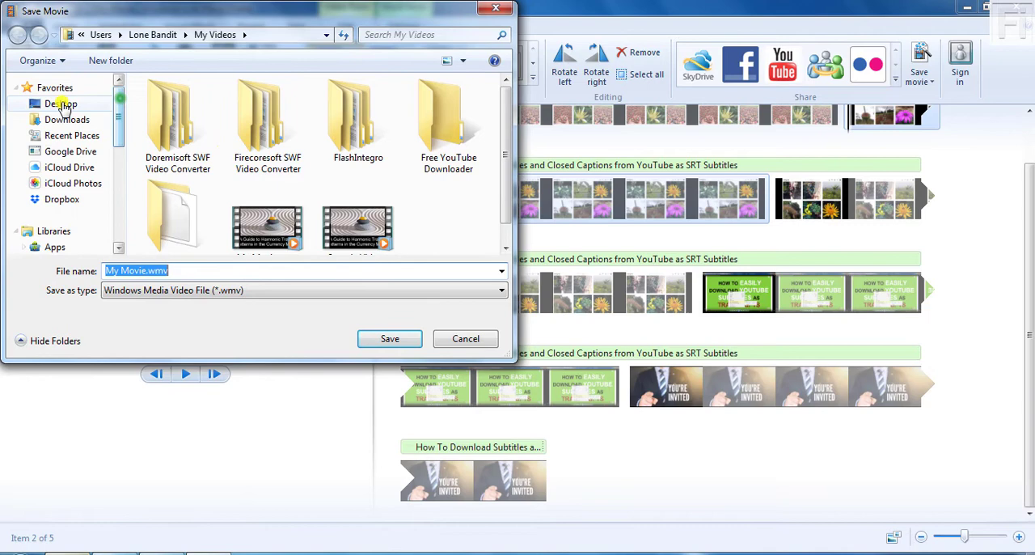
- Save the movie as 'Slideshow with Narration' in the Desktop slideshow tutorial folder
{"action": "left_click", "coordinate": [57, 103]}
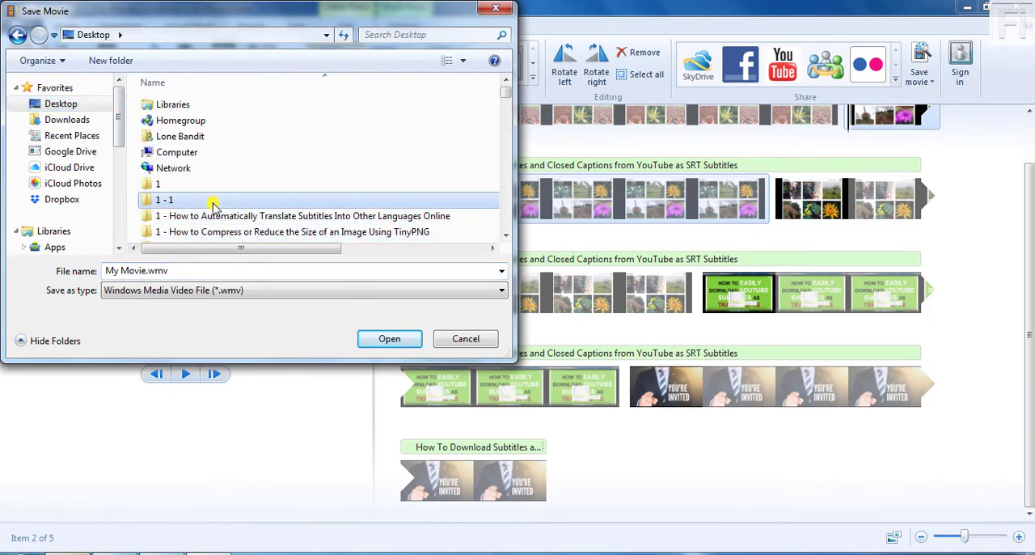
{"action": "scroll", "scroll_direction": "down", "scroll_amount": 3}
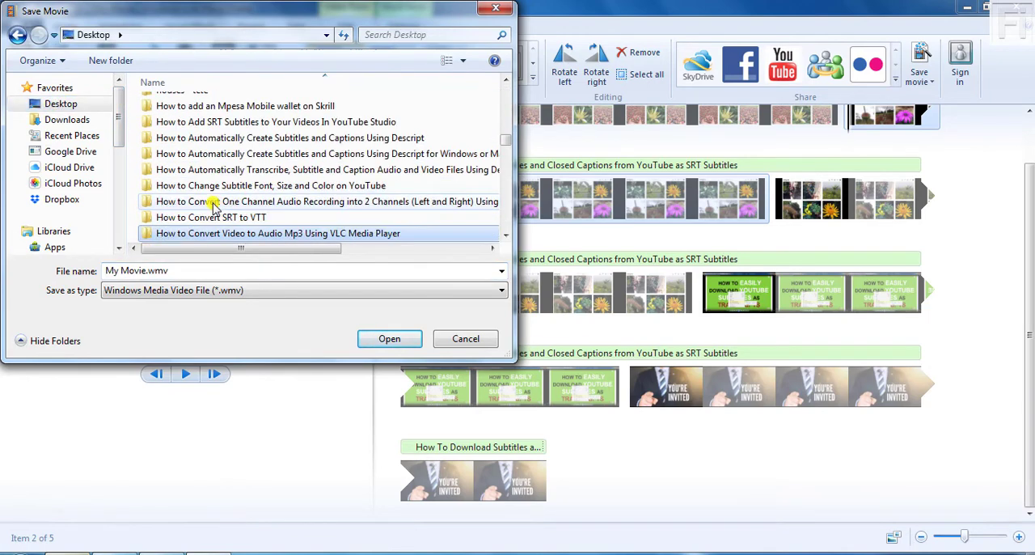
{"action": "scroll", "scroll_direction": "down", "scroll_amount": 3}
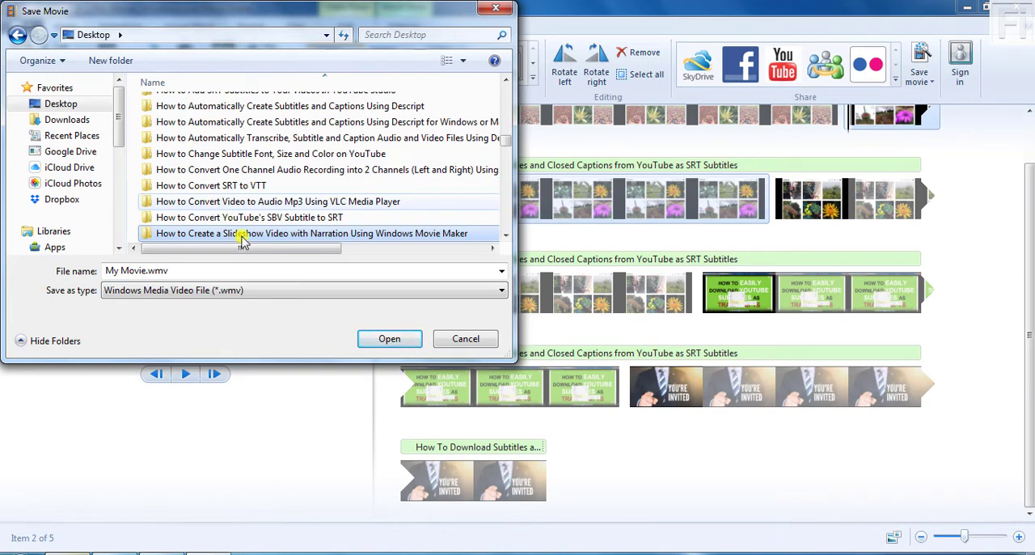
{"action": "double_click", "coordinate": [247, 232]}
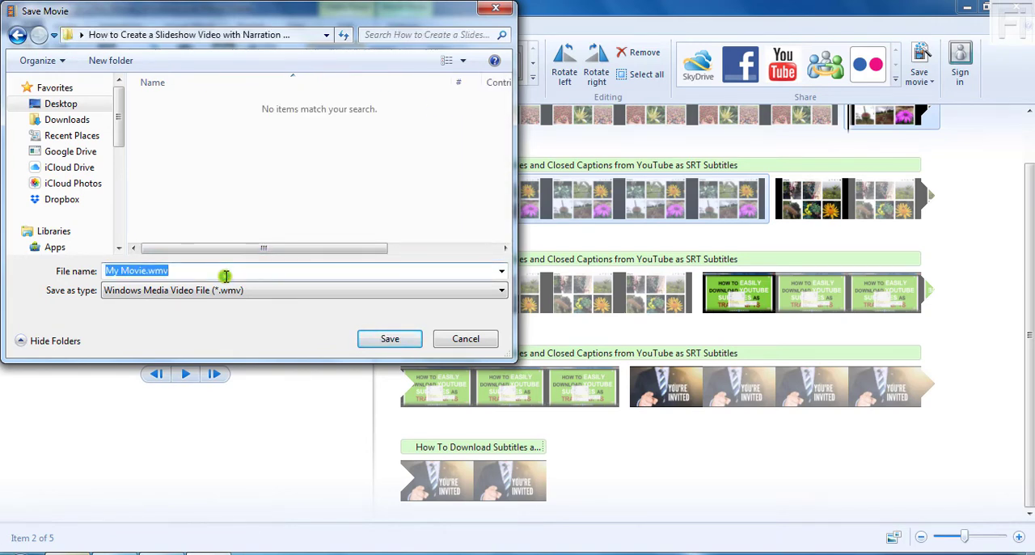
{"action": "type", "text": "Slideshow"}
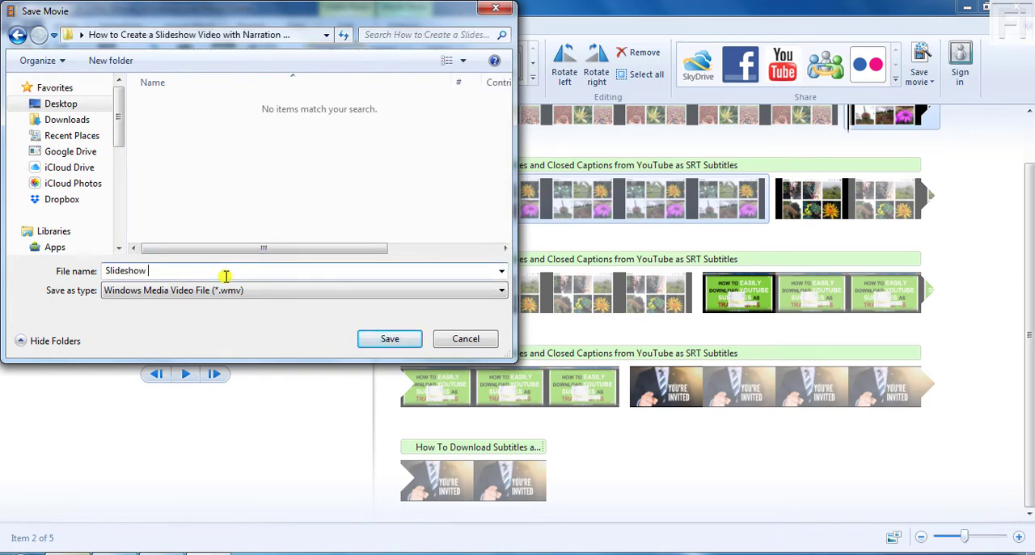
{"action": "type", "text": "with"}
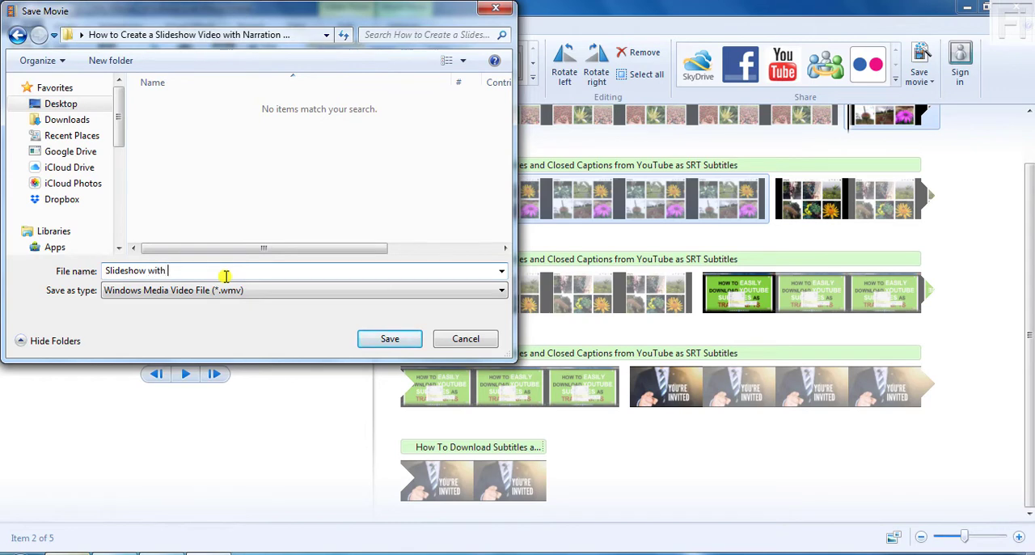
{"action": "type", "text": "Narration"}
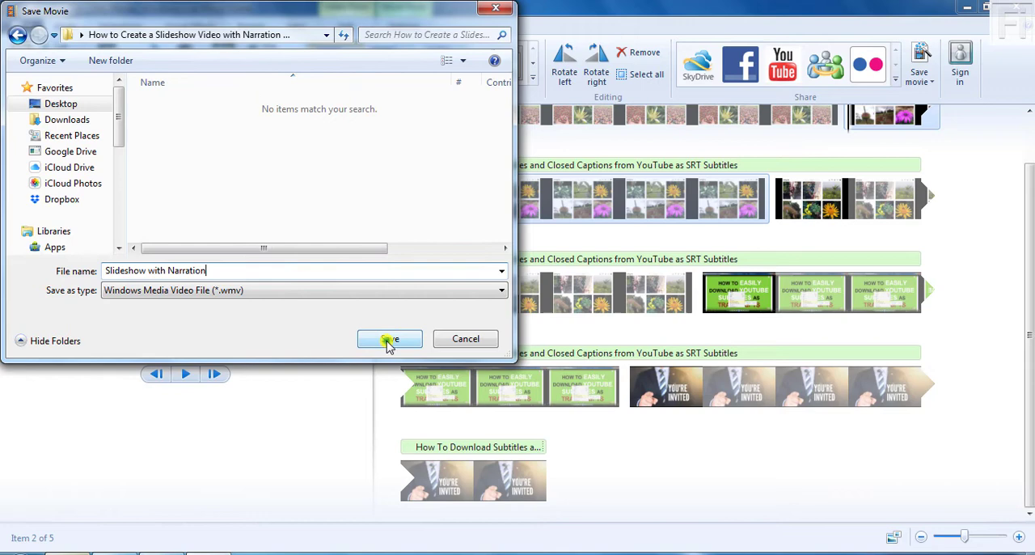
{"action": "left_click", "coordinate": [389, 339]}
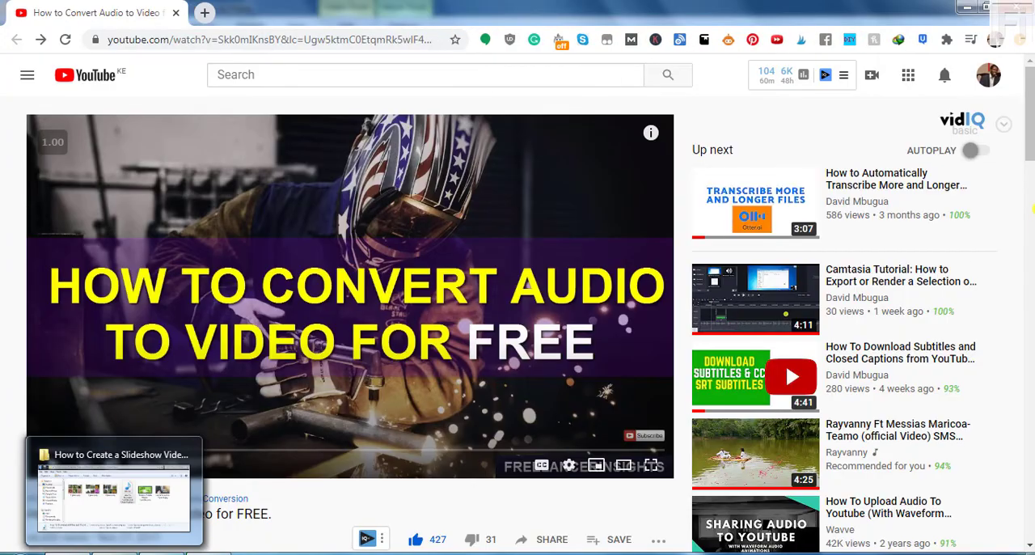
{"action": "scroll", "scroll_direction": "down", "scroll_amount": 3}
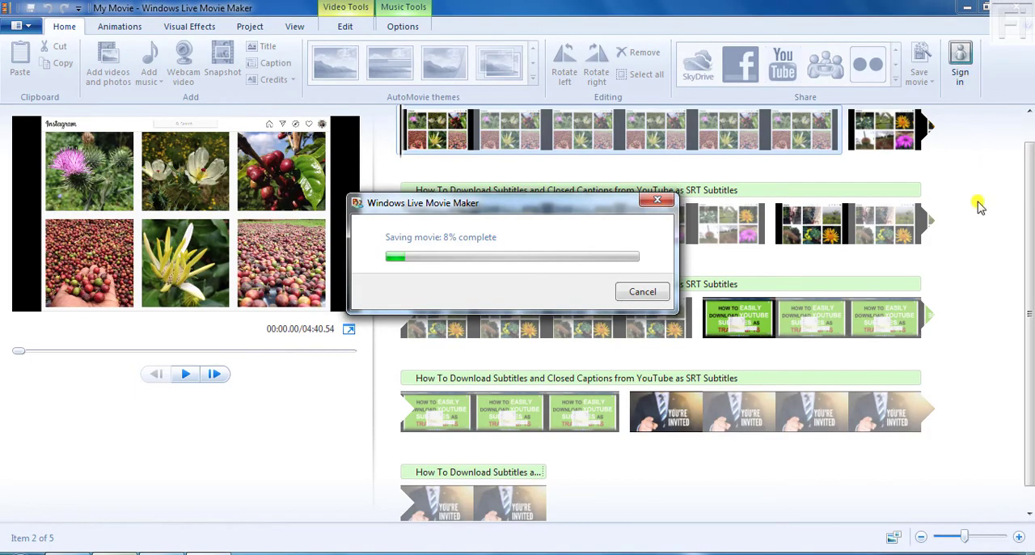
{"action": "mouse_move", "coordinate": [1009, 247]}
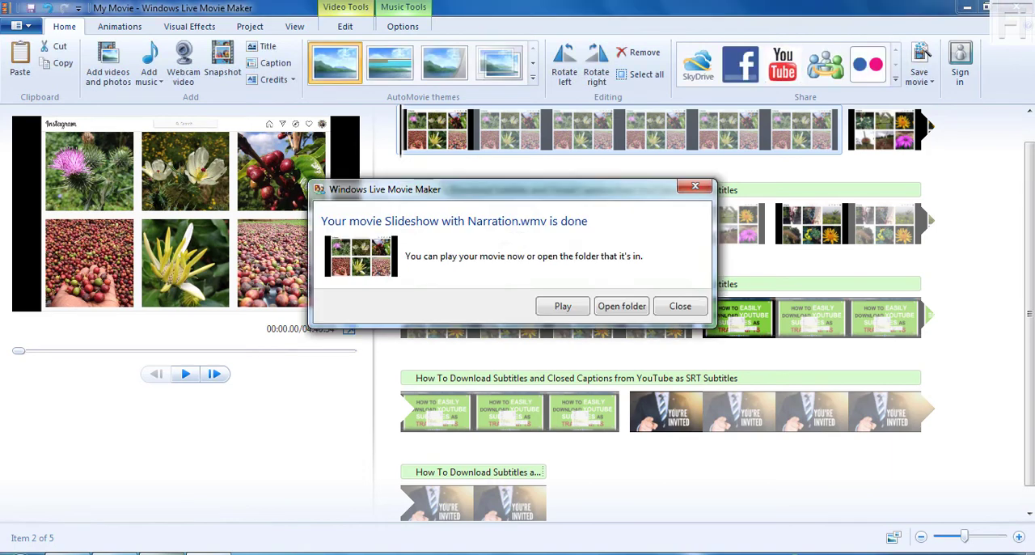
{"action": "mouse_move", "coordinate": [647, 233]}
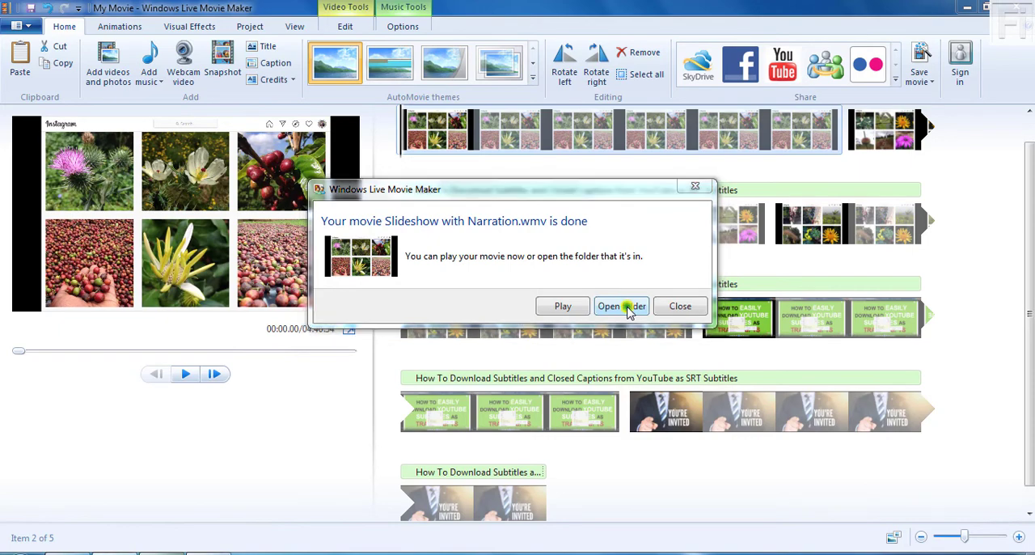
- Open the folder holding the finished Slideshow with Narration.wmv from the completion dialog
{"action": "left_click", "coordinate": [622, 306]}
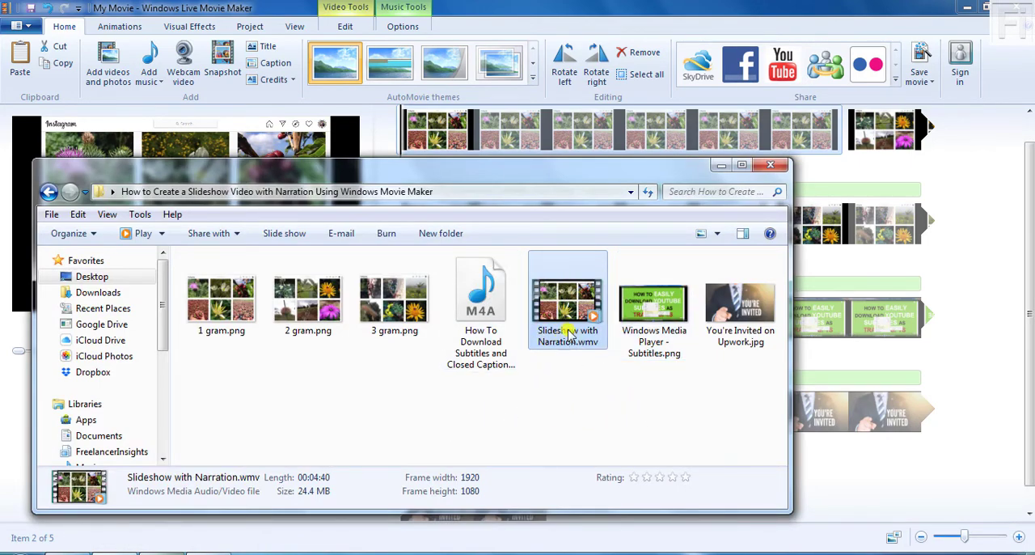
- Check the file's details (1920x1080, 4:40, 24.4 MB), then play Slideshow with Narration.wmv
{"action": "left_click", "coordinate": [567, 299]}
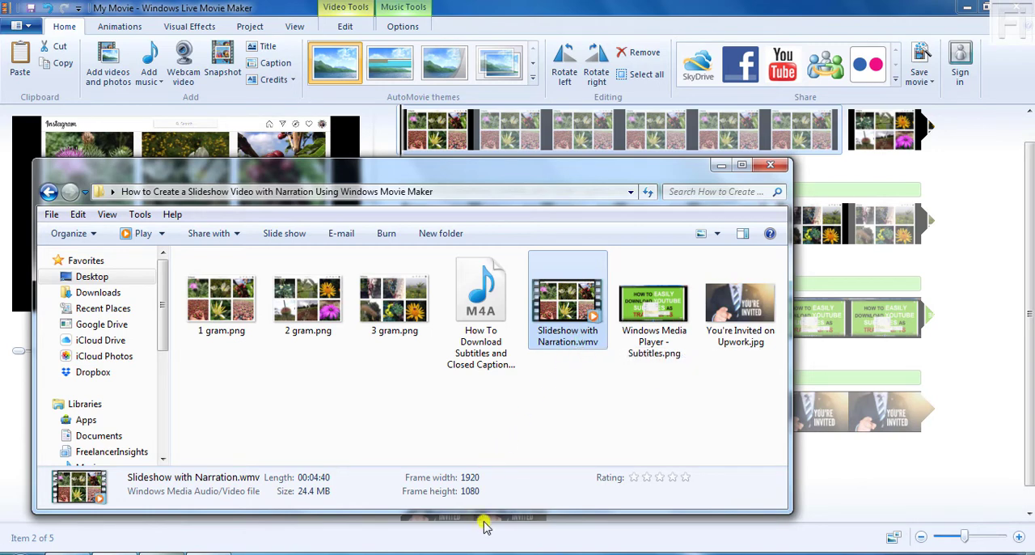
{"action": "mouse_move", "coordinate": [488, 445]}
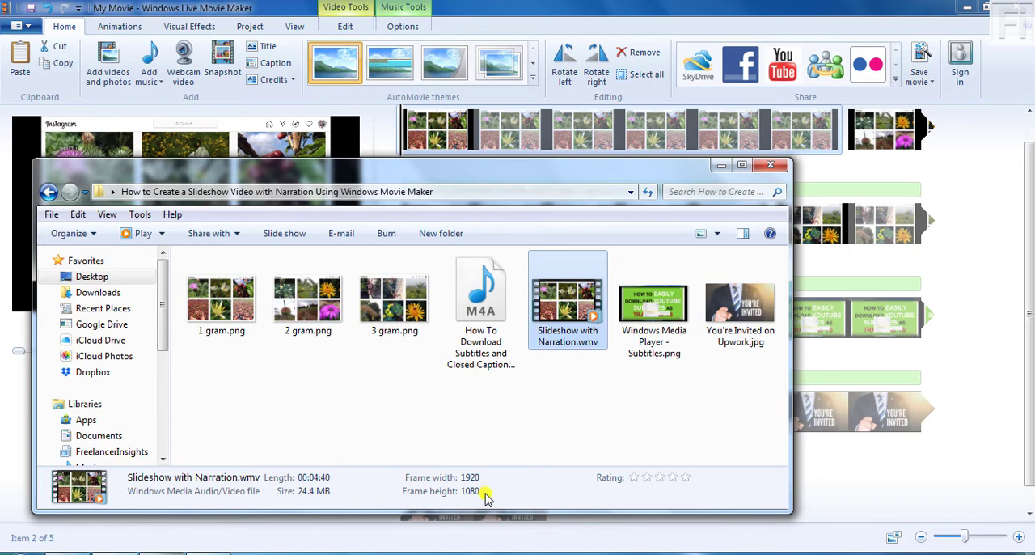
{"action": "mouse_move", "coordinate": [572, 383]}
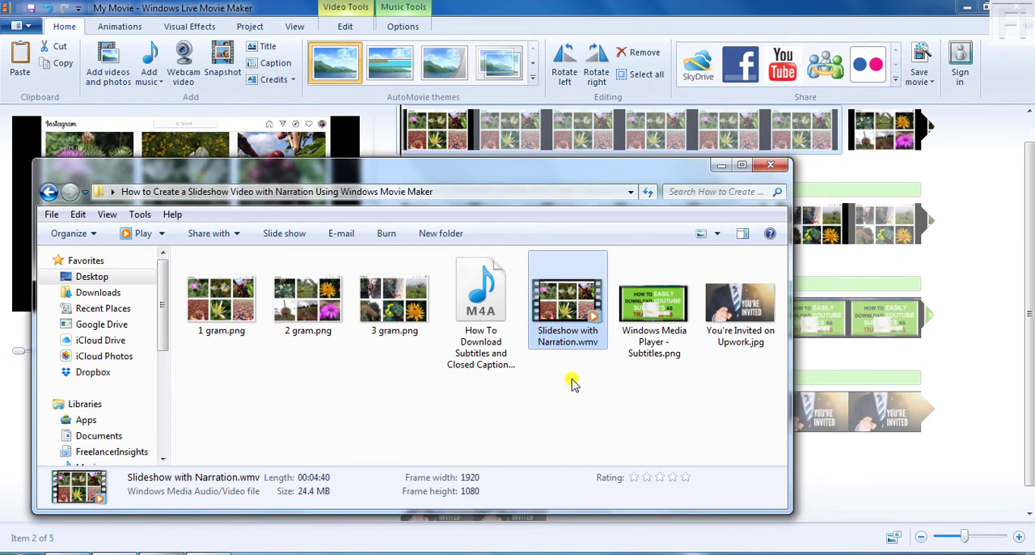
{"action": "mouse_move", "coordinate": [577, 318]}
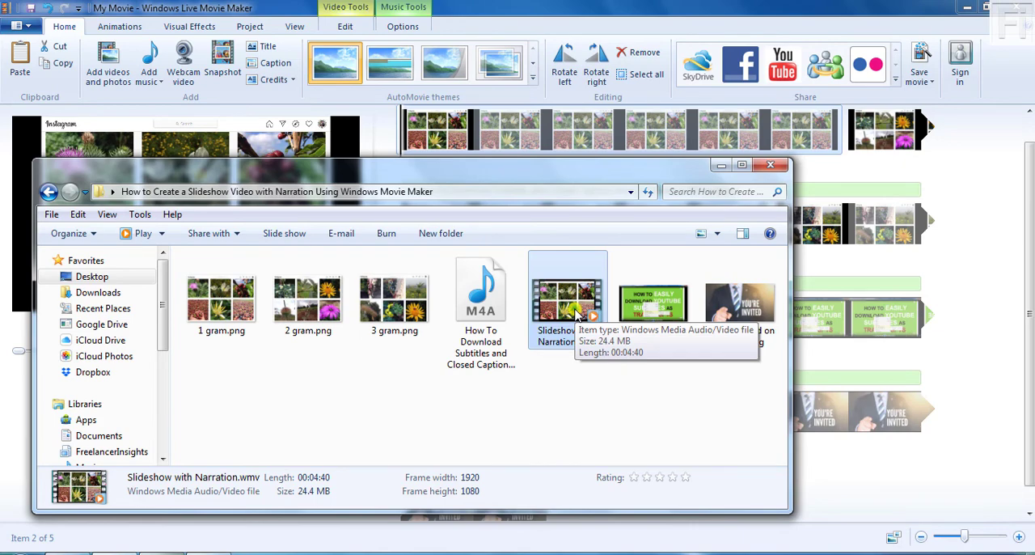
{"action": "mouse_move", "coordinate": [576, 310]}
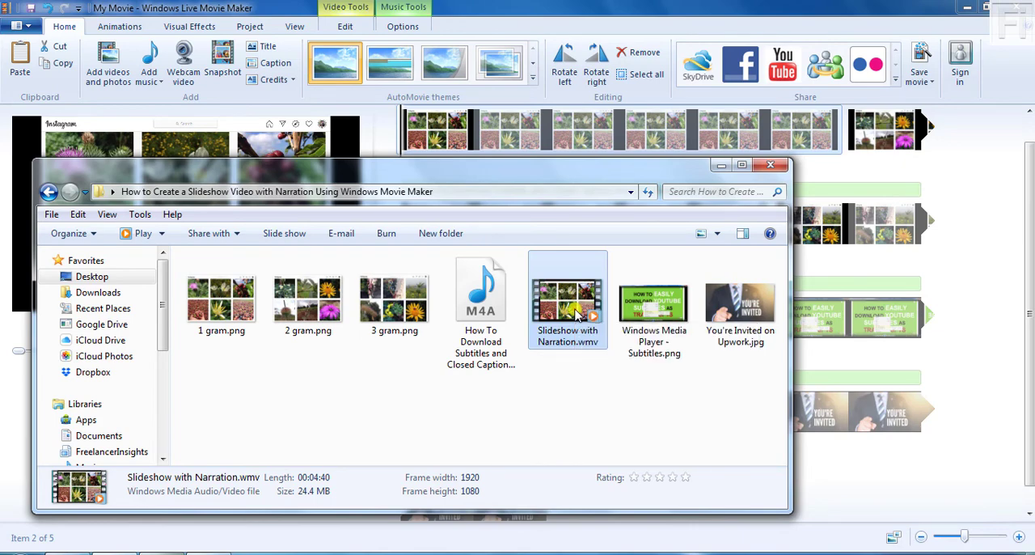
{"action": "double_click", "coordinate": [568, 299]}
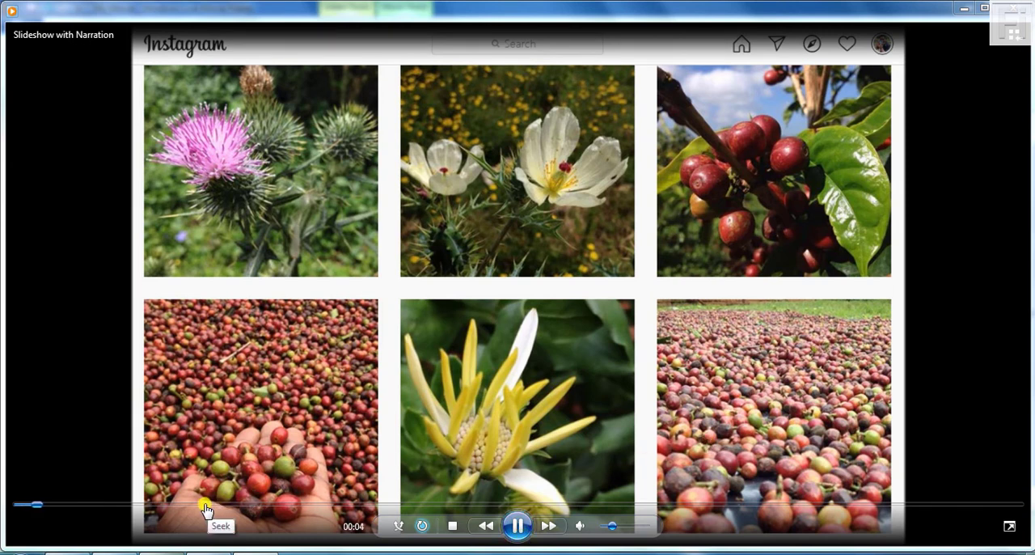
- Skip ahead in the slideshow playback, pause near two minutes, and put the player away
{"action": "left_click_drag", "start_coordinate": [37, 504], "coordinate": [218, 504]}
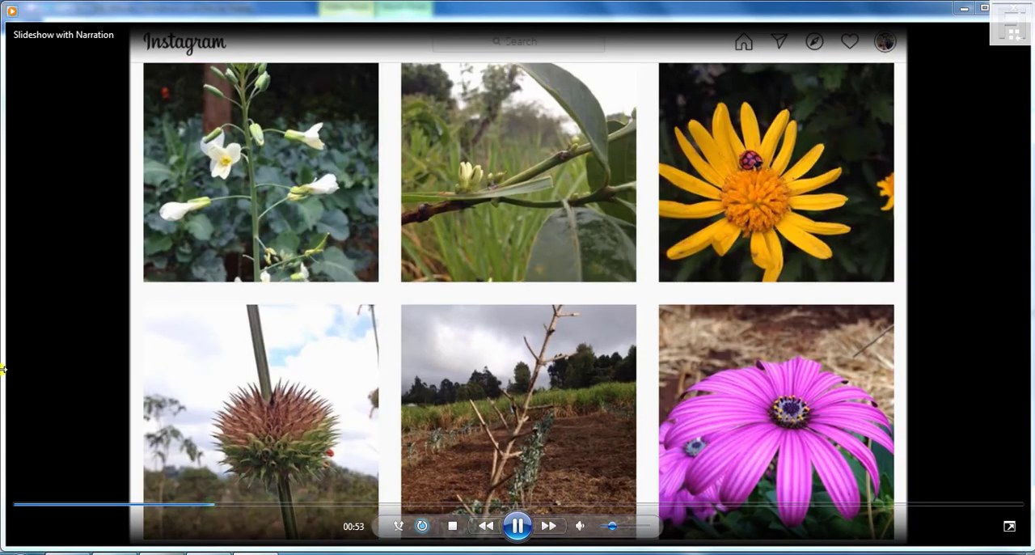
{"action": "mouse_move", "coordinate": [30, 333]}
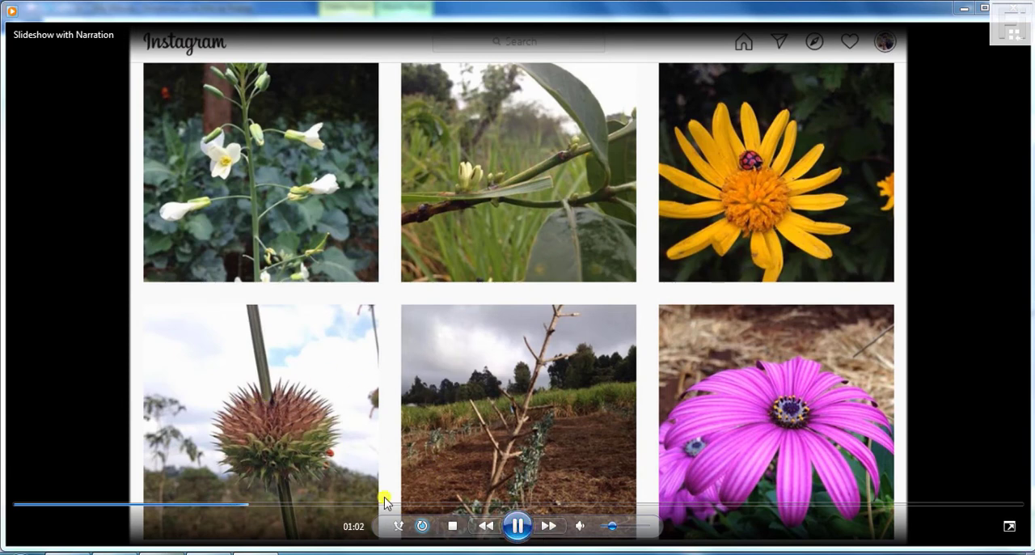
{"action": "left_click_drag", "start_coordinate": [384, 506], "coordinate": [365, 508]}
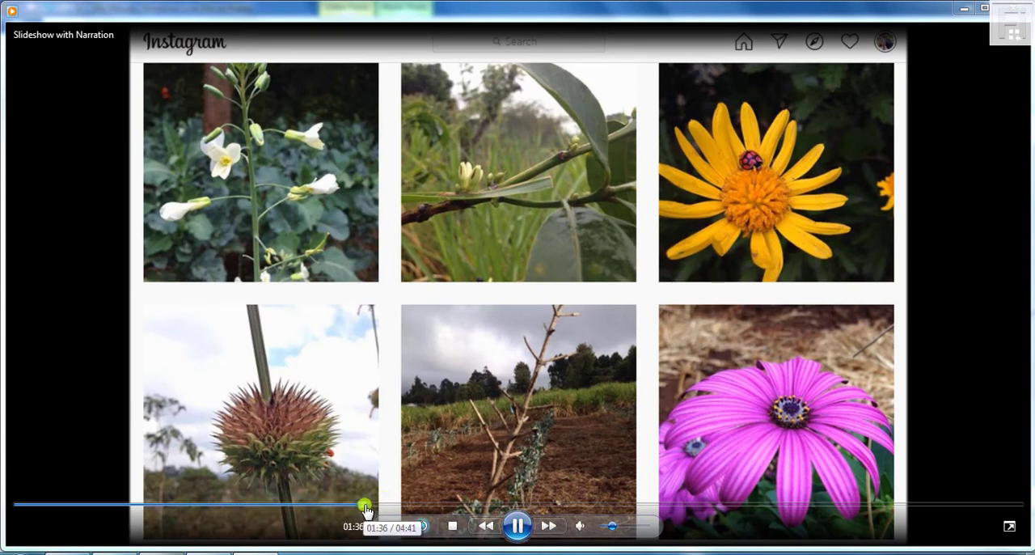
{"action": "left_click_drag", "start_coordinate": [365, 506], "coordinate": [403, 505]}
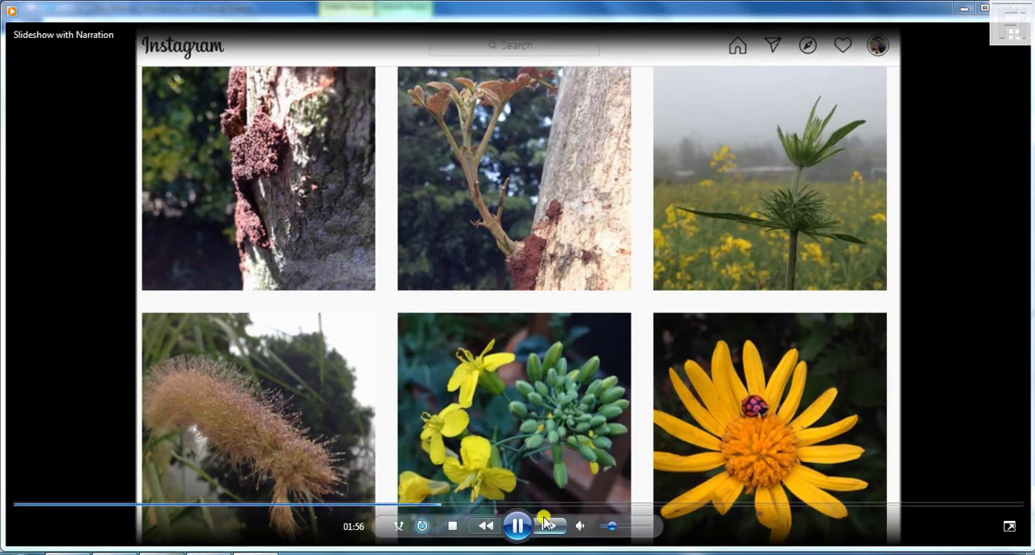
{"action": "left_click", "coordinate": [518, 526]}
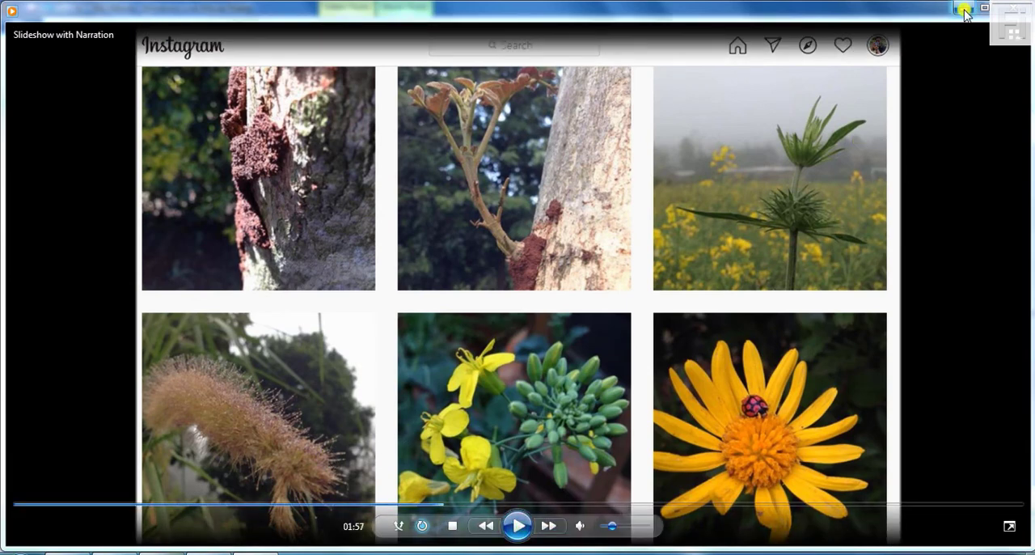
{"action": "left_click", "coordinate": [960, 8]}
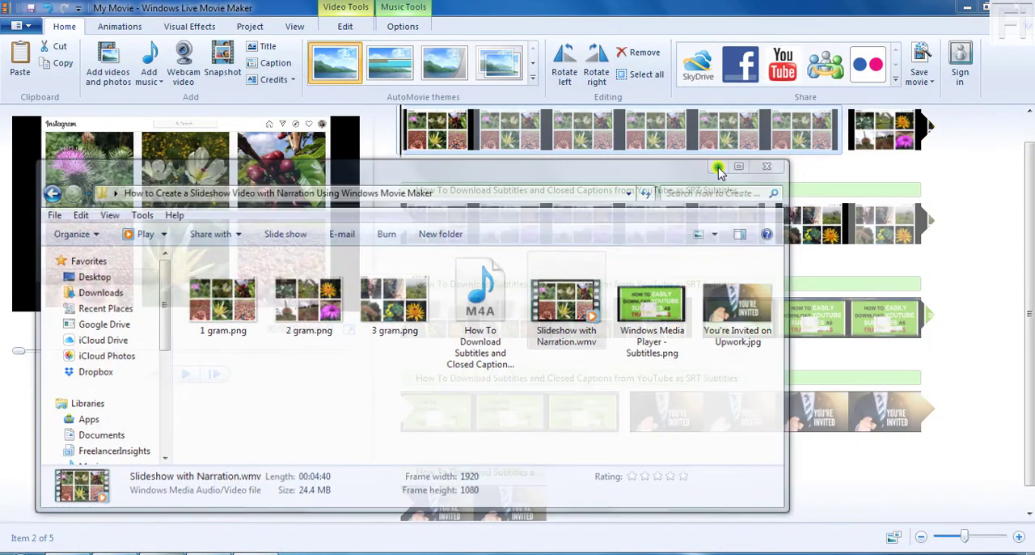